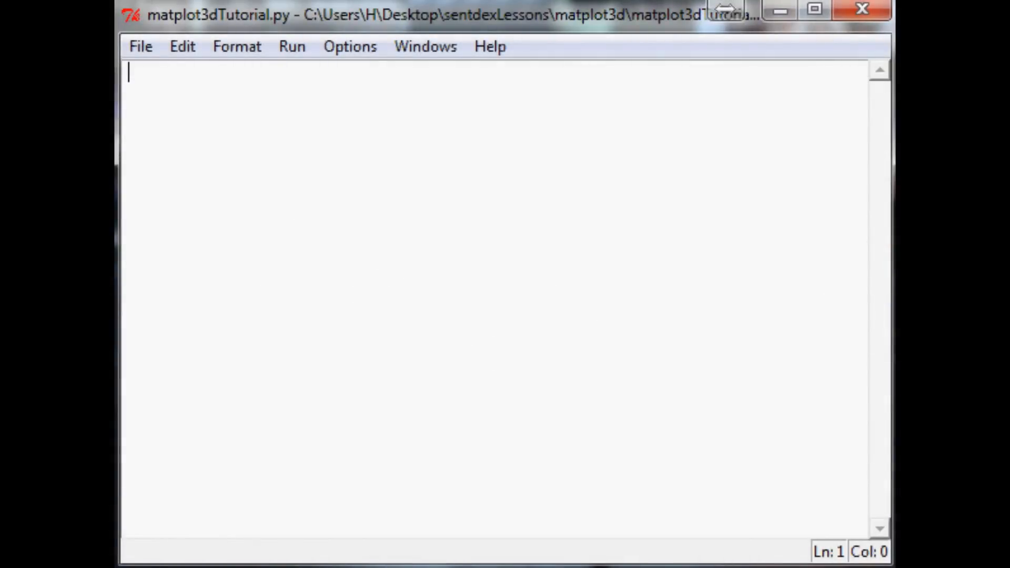
pyautogui.moveTo(259, 236)
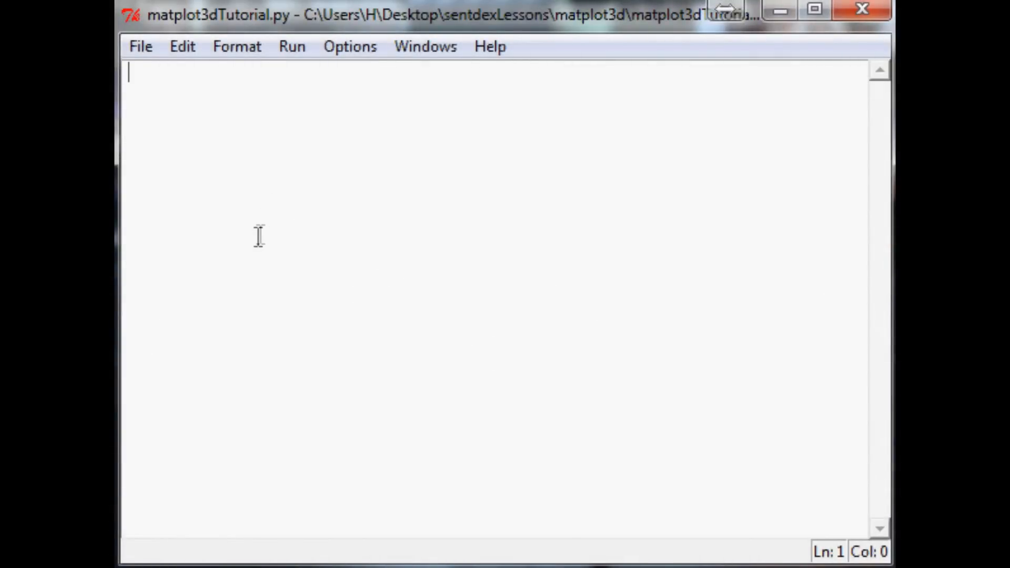
pyautogui.moveTo(295, 101)
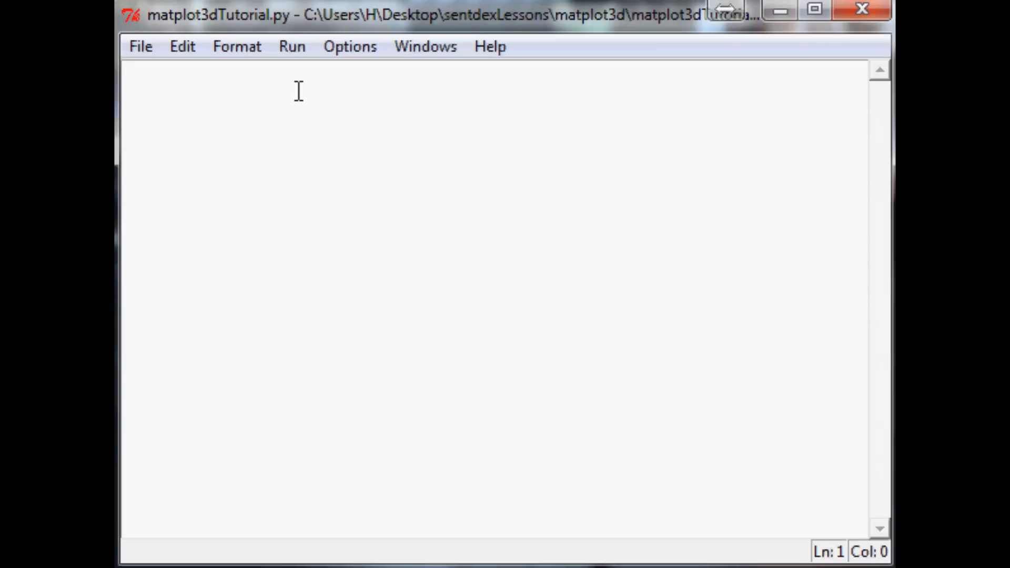
# Write the imports of Axes3d from mpl_toolkits.mplot3d and matplotlib.pyplot as plt.
pyautogui.click(128, 73)
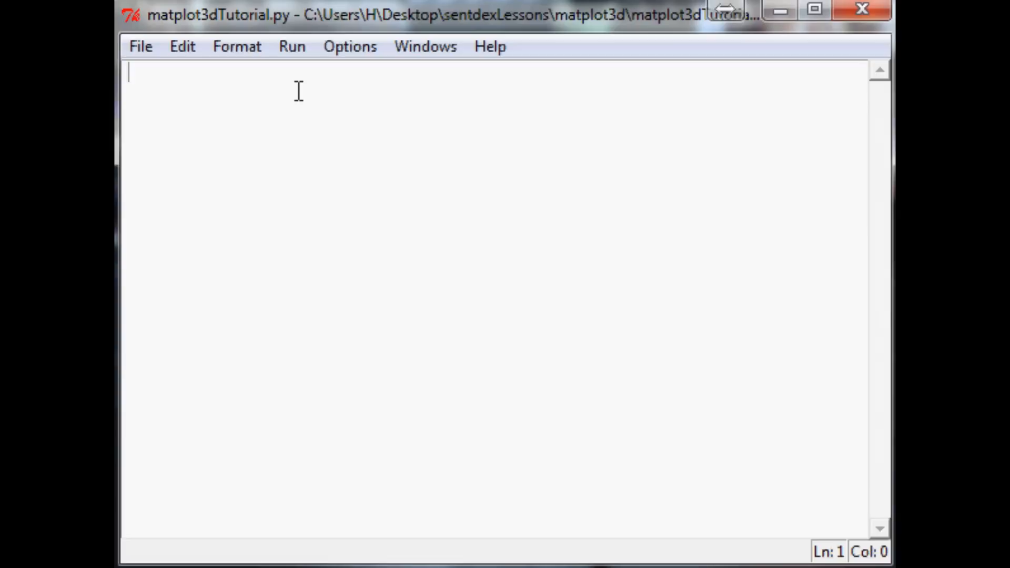
pyautogui.moveTo(308, 79)
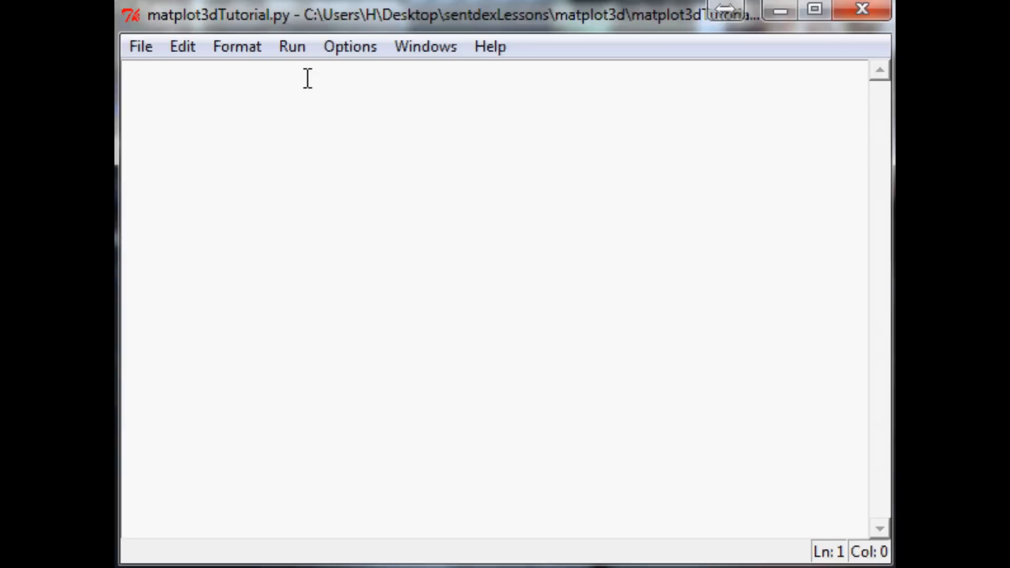
pyautogui.click(129, 72)
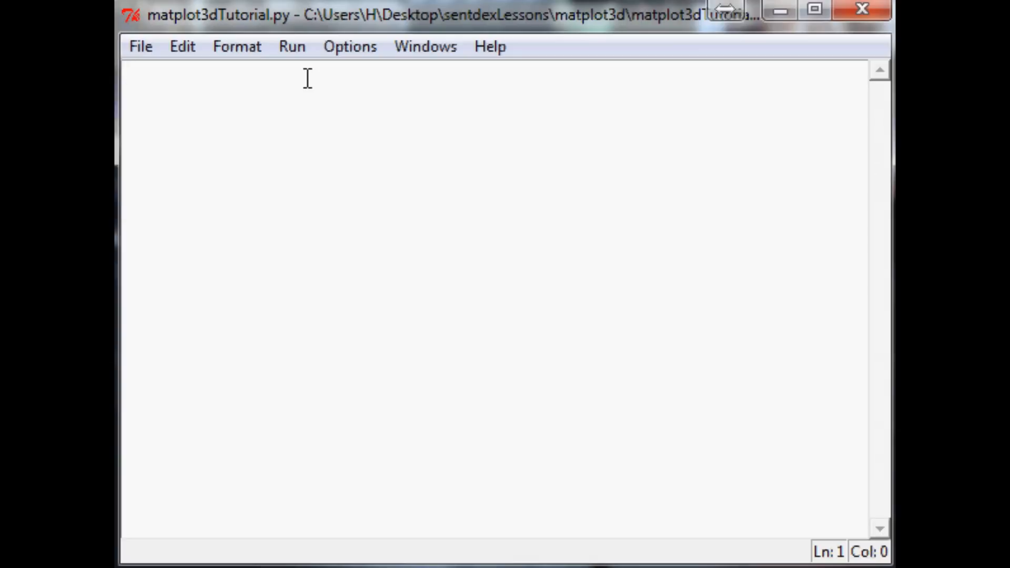
pyautogui.click(131, 74)
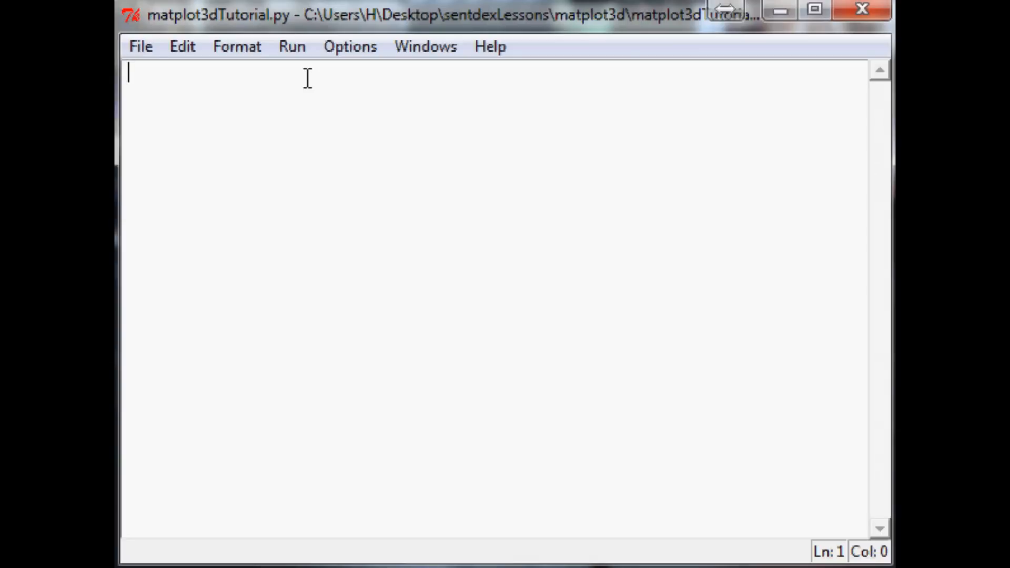
pyautogui.write('from mpl')
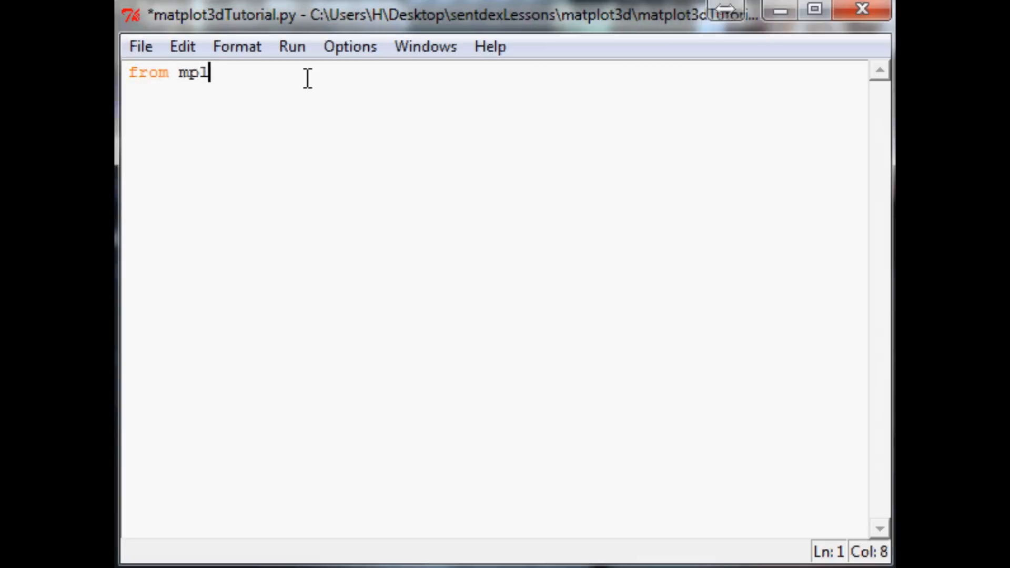
pyautogui.write('_toolkits')
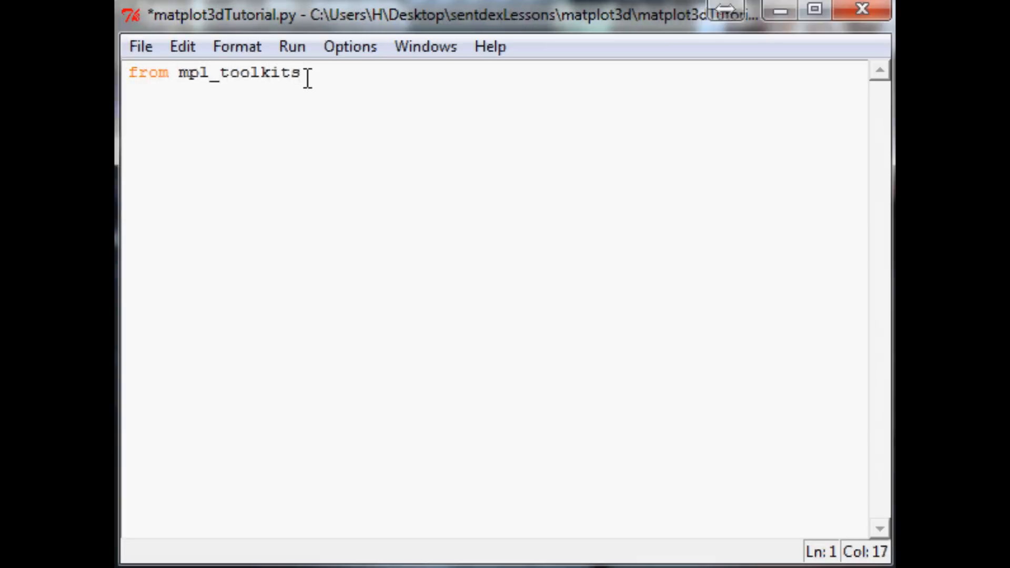
pyautogui.write('.mplot3')
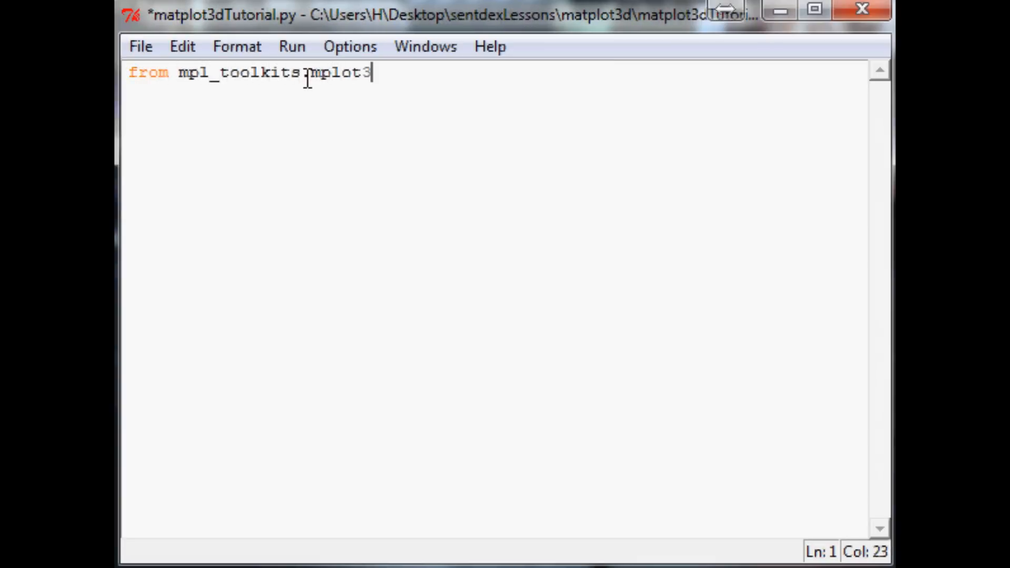
pyautogui.write('d import Axes3d')
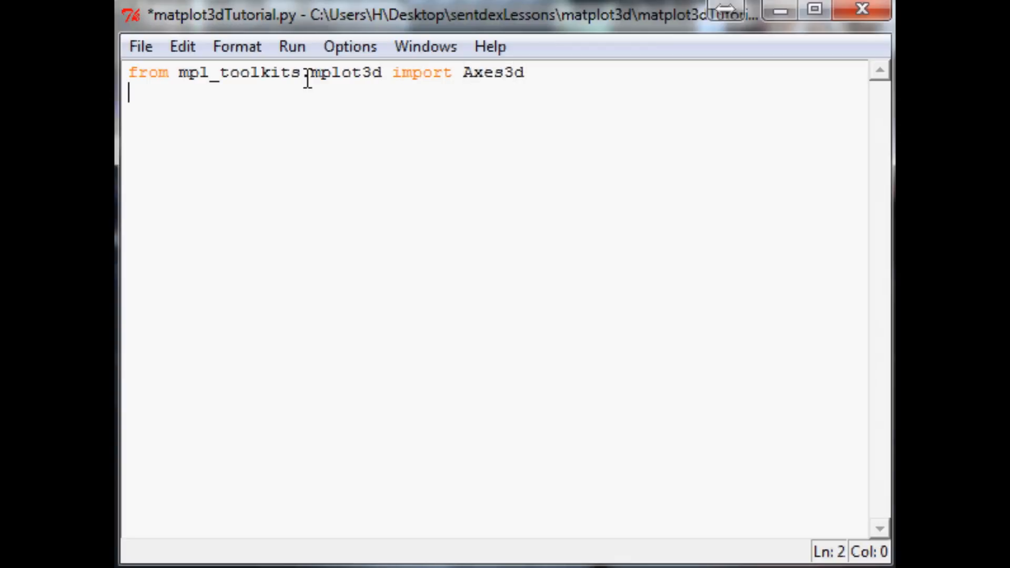
pyautogui.write('impor')
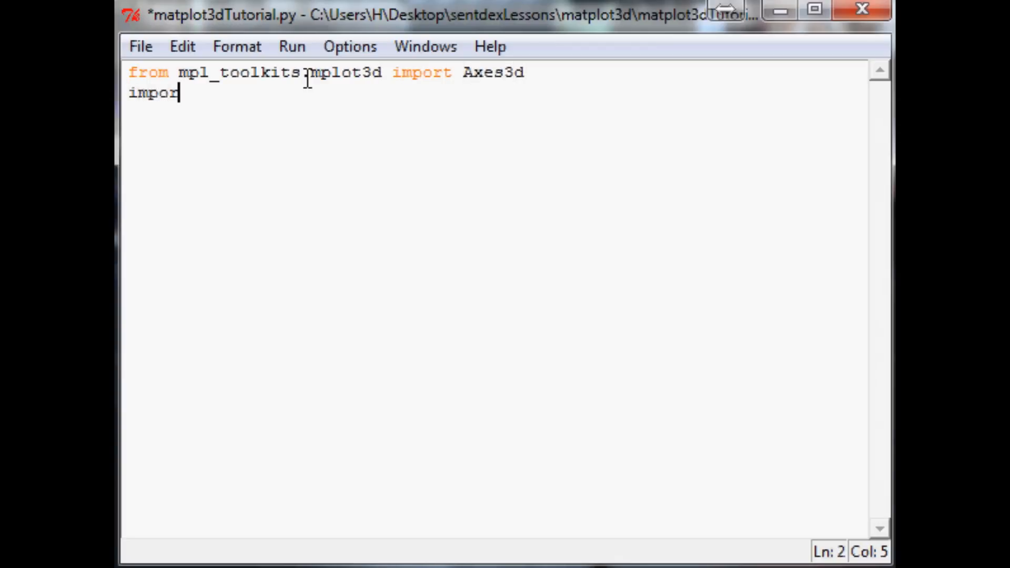
pyautogui.write('t matplotlib.pyplot as plt')
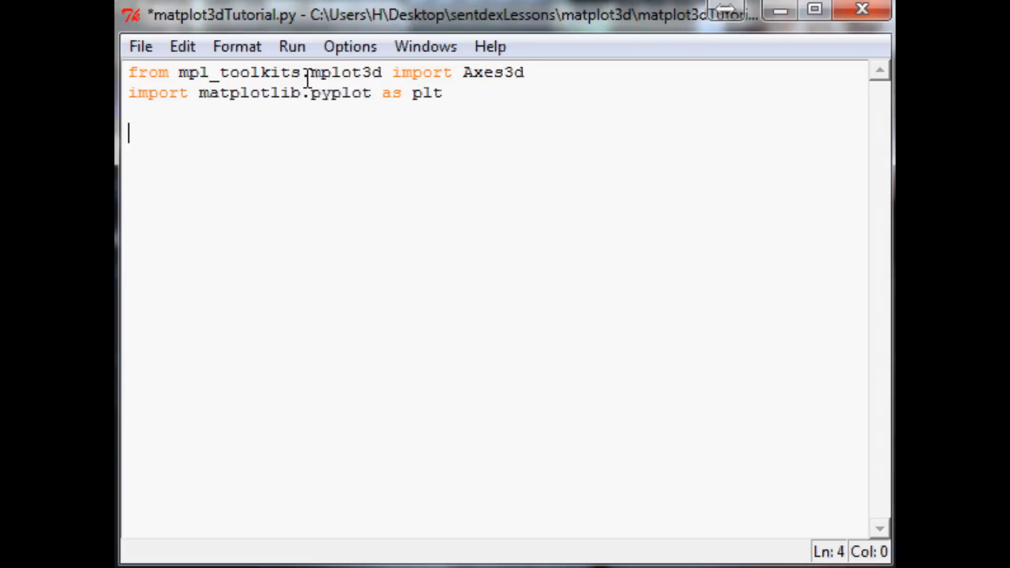
# Create fig = plt.figure() and ax = fig.add_subplot(111, projection='3d').
pyautogui.write('fig')
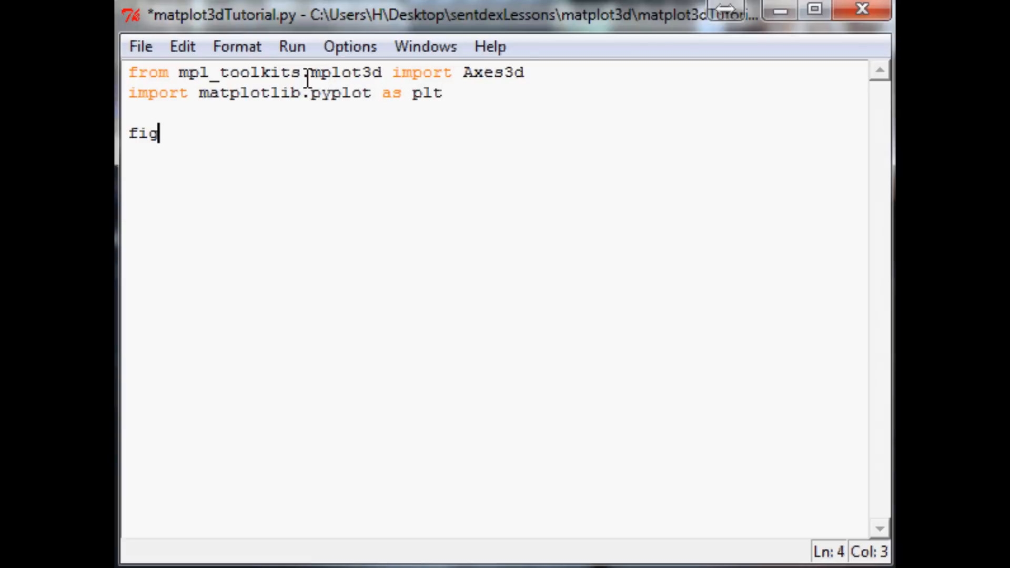
pyautogui.write('= plt.')
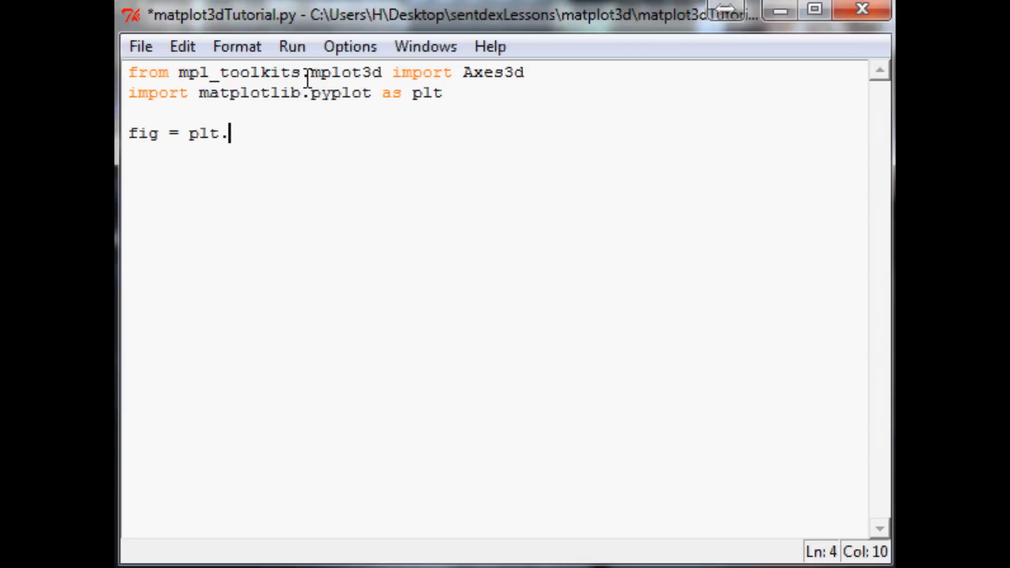
pyautogui.write('figure()')
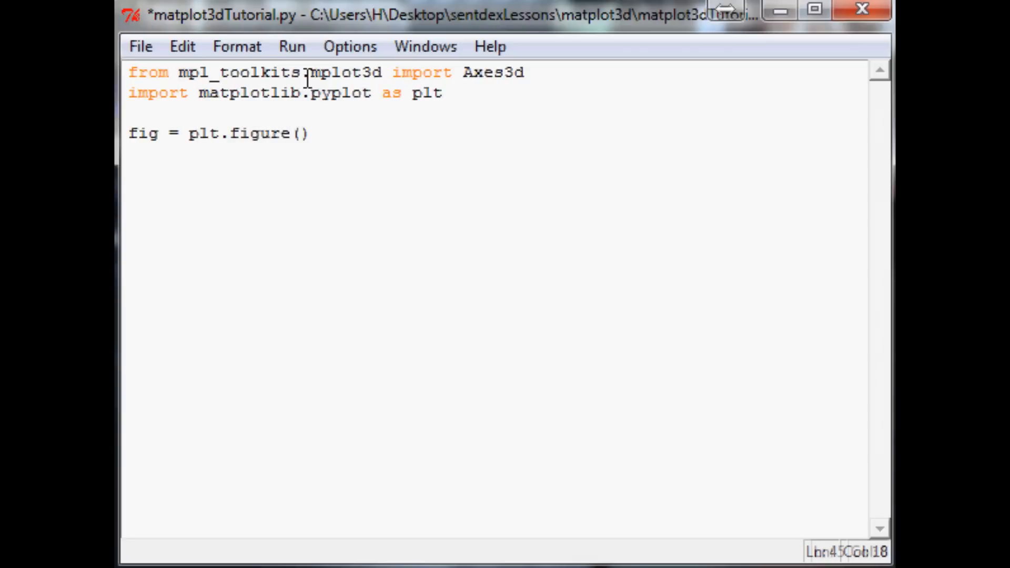
pyautogui.write('ax =')
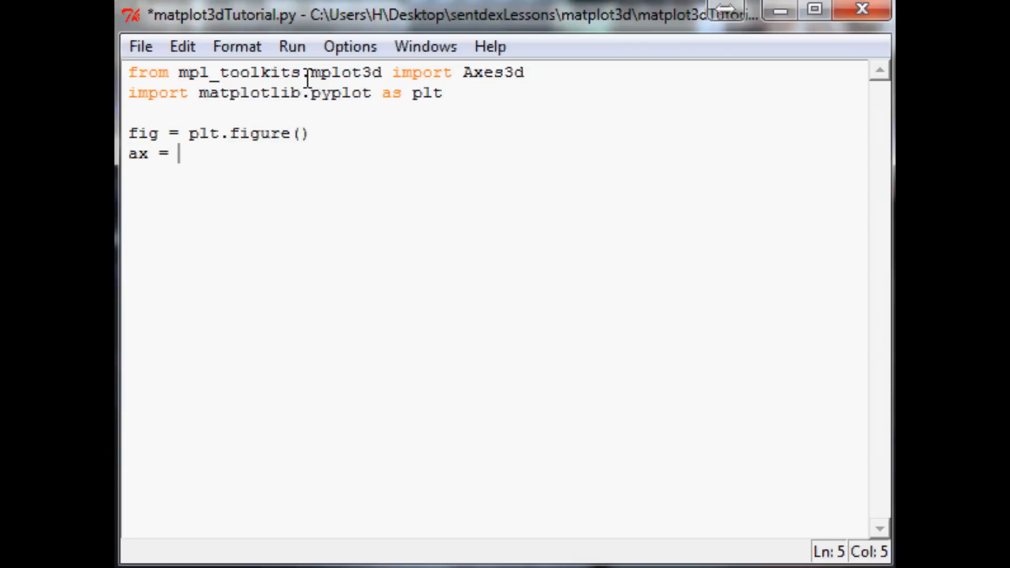
pyautogui.write('fig.add_subplot(')
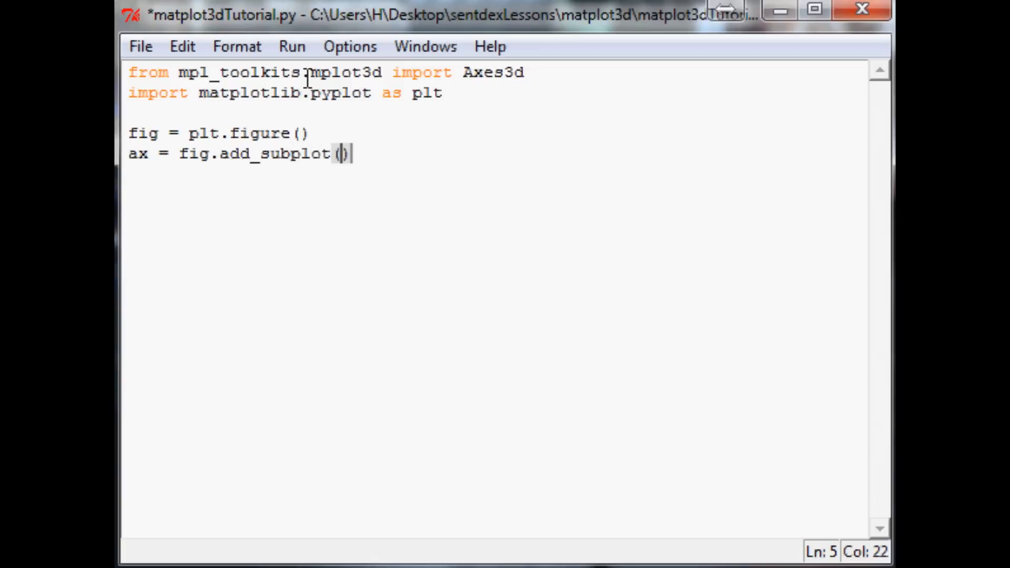
pyautogui.write('111, pro')
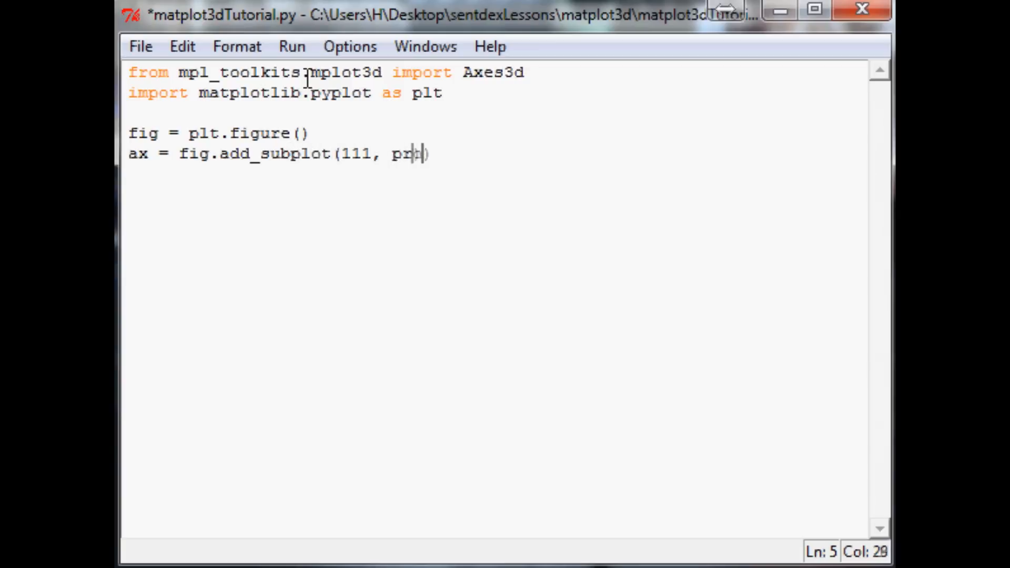
pyautogui.write("ojection='3d')")
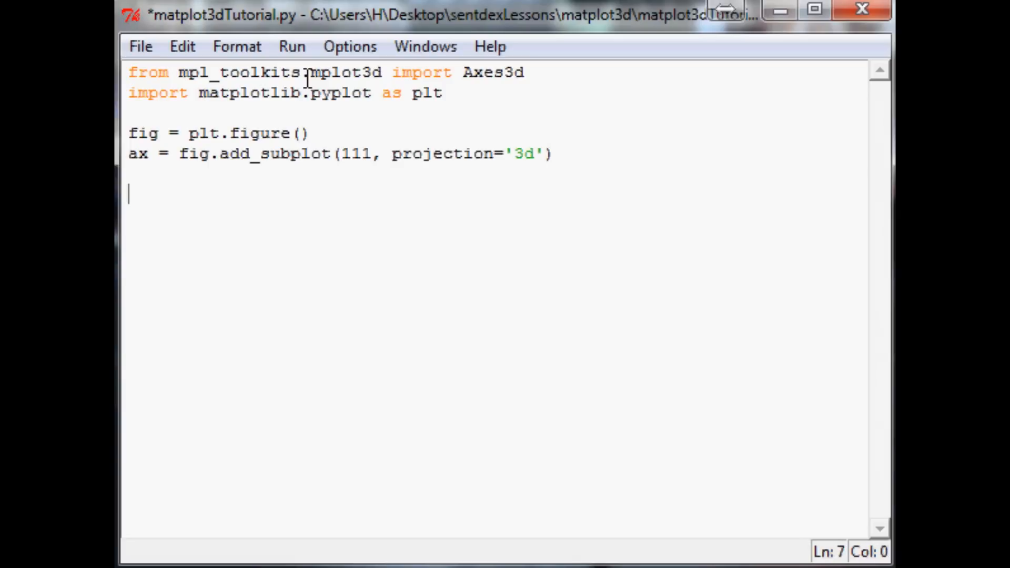
# Declare empty lists X = [], Y = [] and Z = [] and place the cursor inside X's brackets.
pyautogui.write('x,y,z')
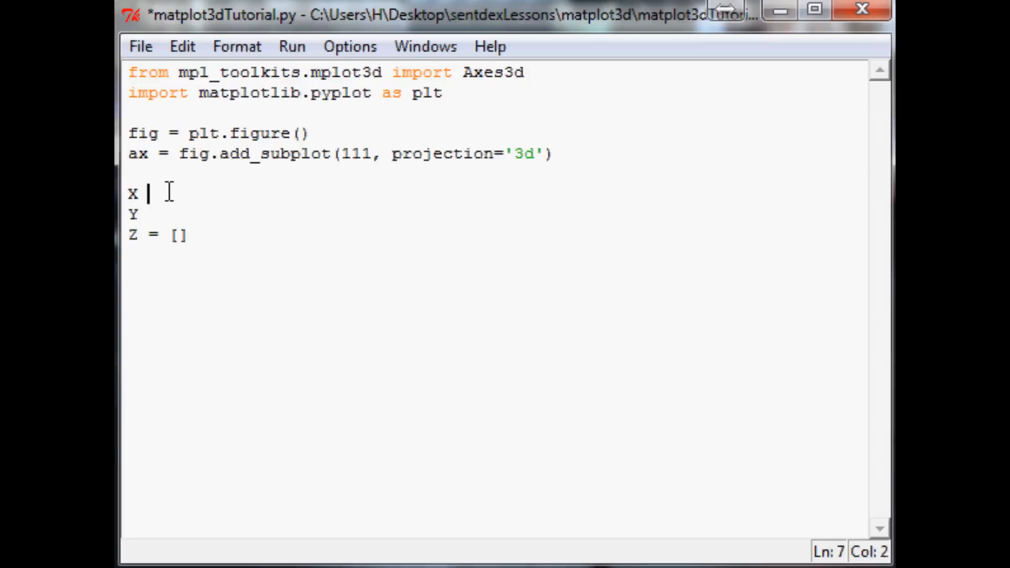
pyautogui.write('= []')
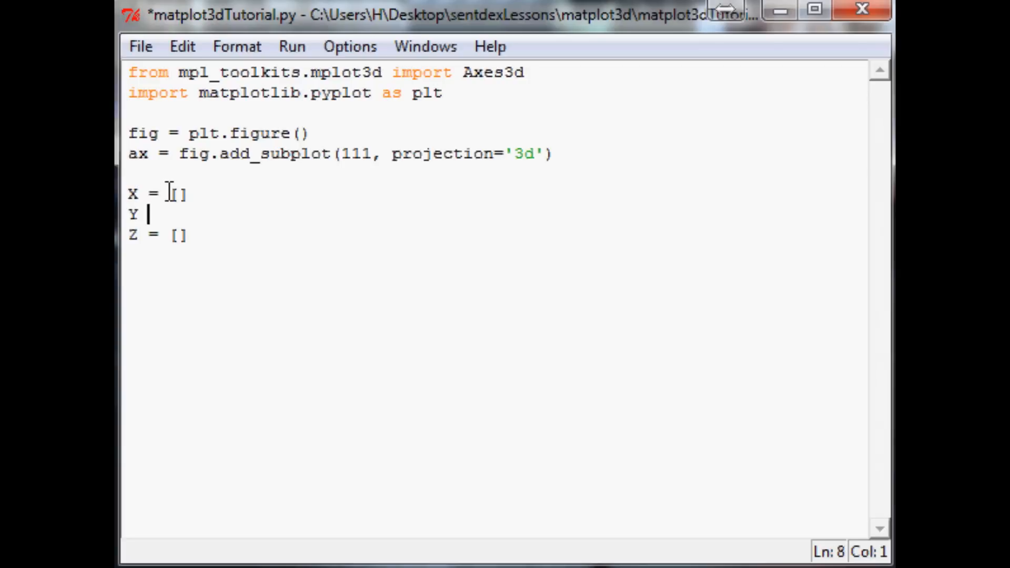
pyautogui.write('= []')
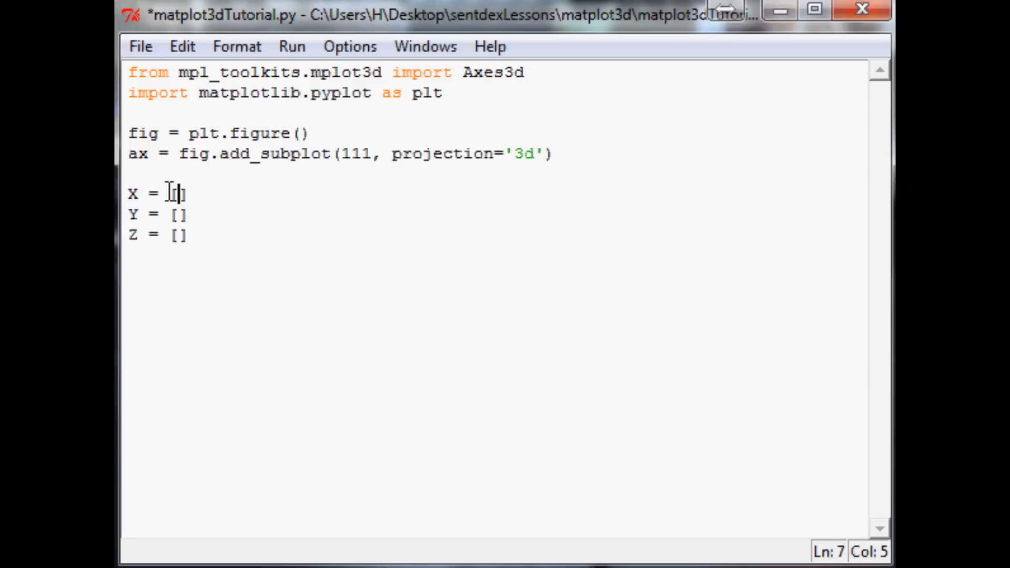
pyautogui.click(175, 234)
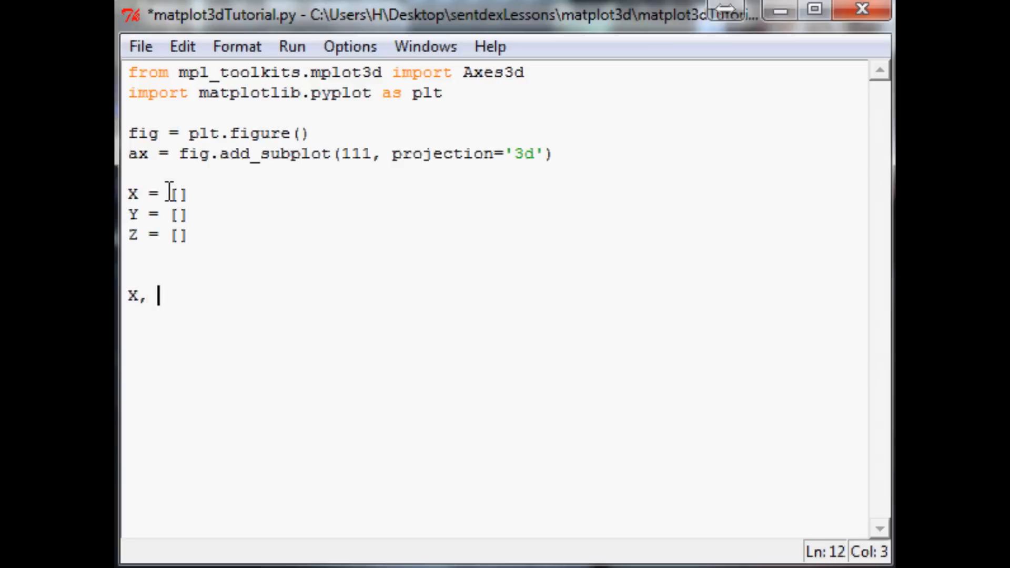
pyautogui.write('Y, Z =')
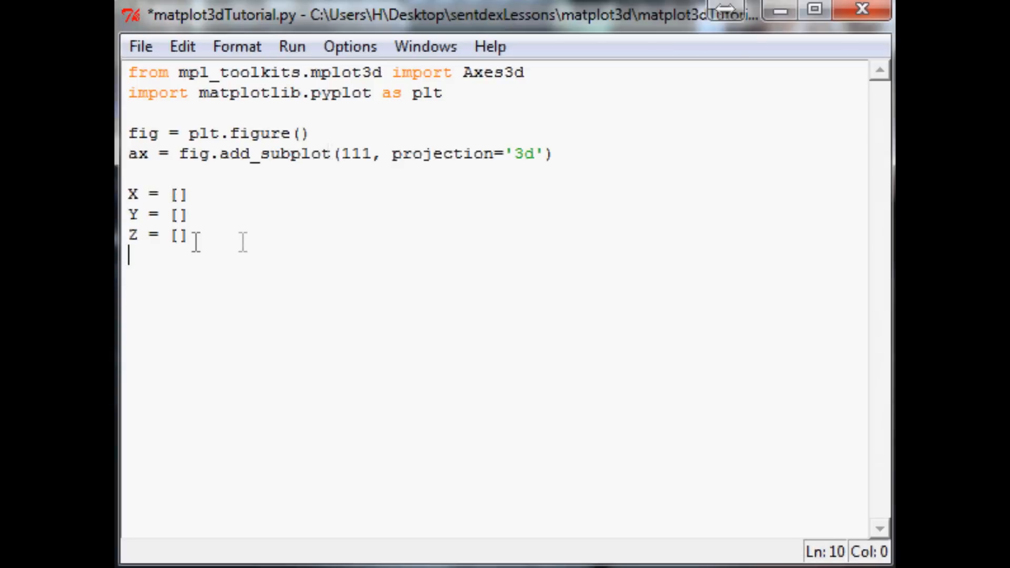
pyautogui.click(177, 194)
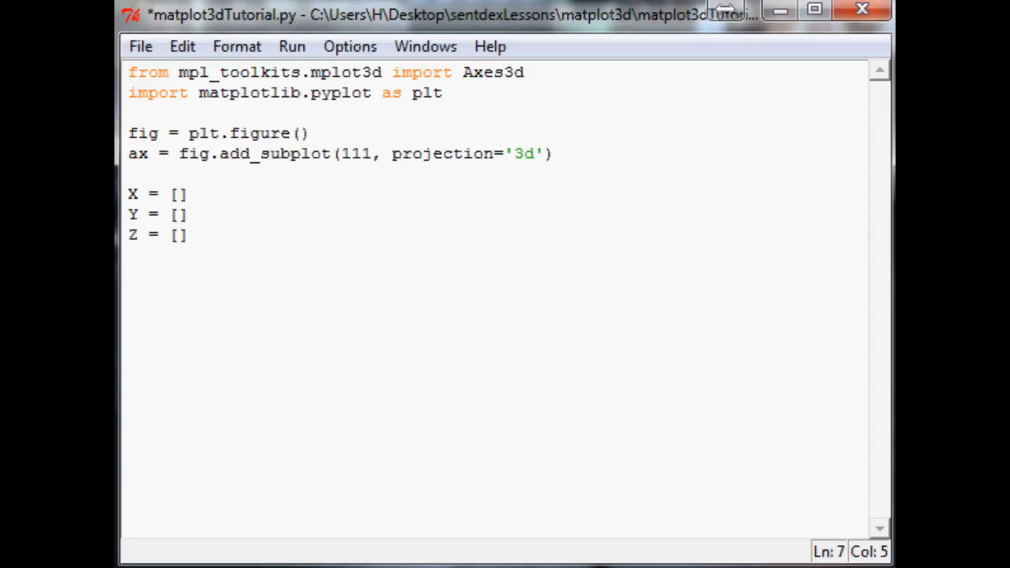
pyautogui.click(179, 194)
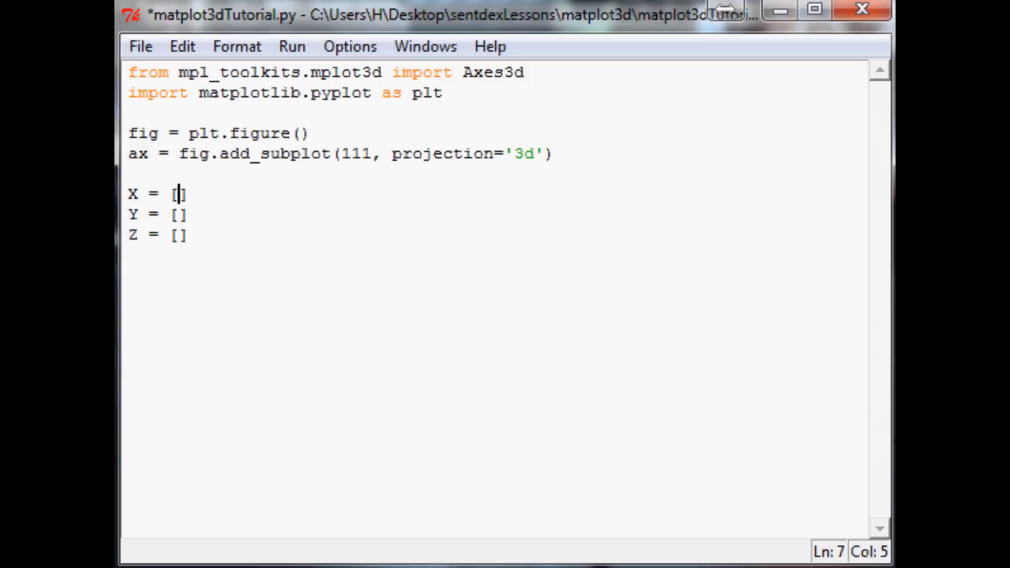
# Fill the X list with the values 1 through 10.
pyautogui.write('1')
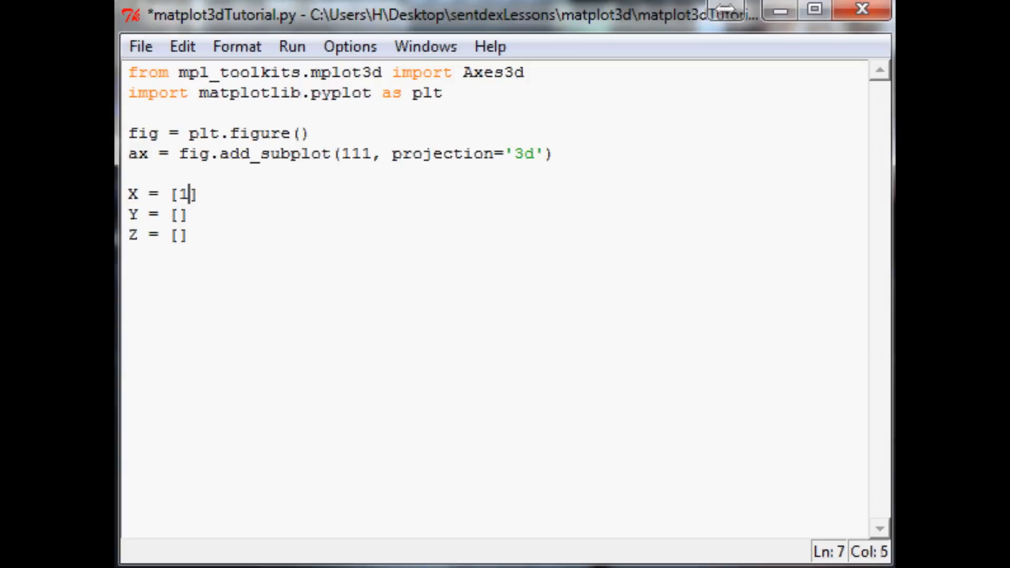
pyautogui.write(',2,3,4,5,6,7')
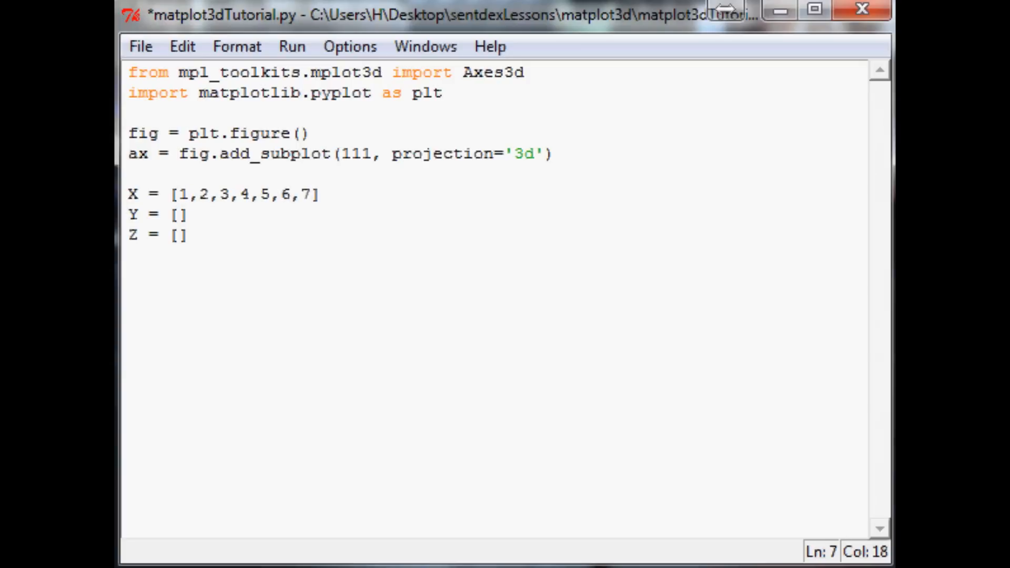
pyautogui.write(',8,9')
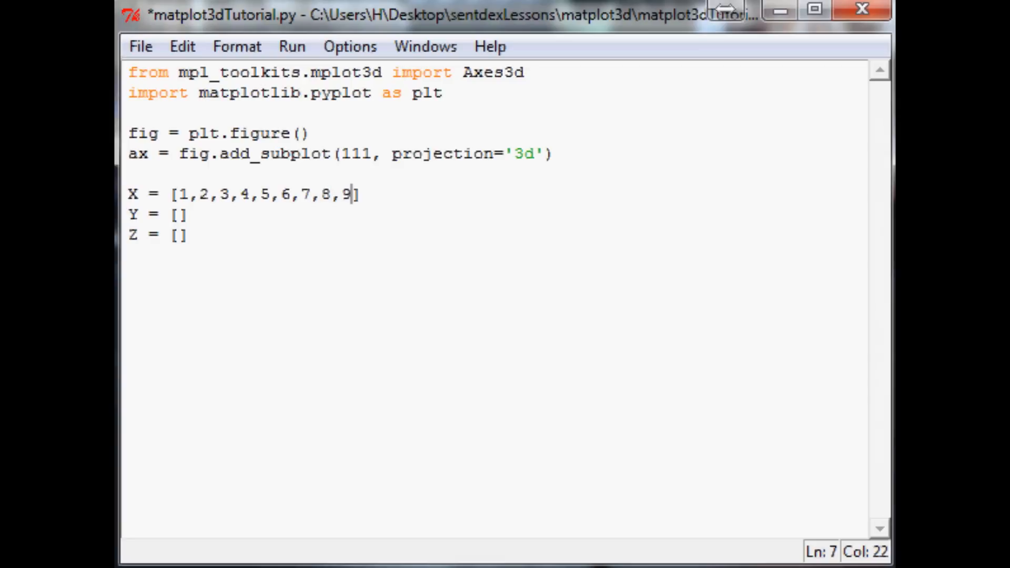
pyautogui.write(',10')
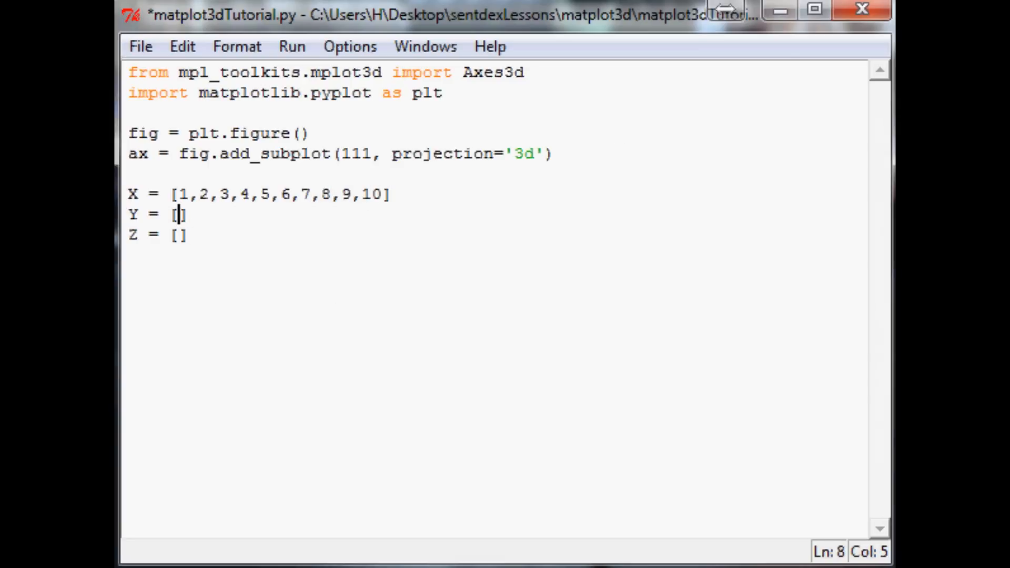
# Fill Y with 5,6,2,3,13,4,1,2,4,8 and Z with 2,3,3,3,5,7,9,11,9,10.
pyautogui.write('5,6,2,')
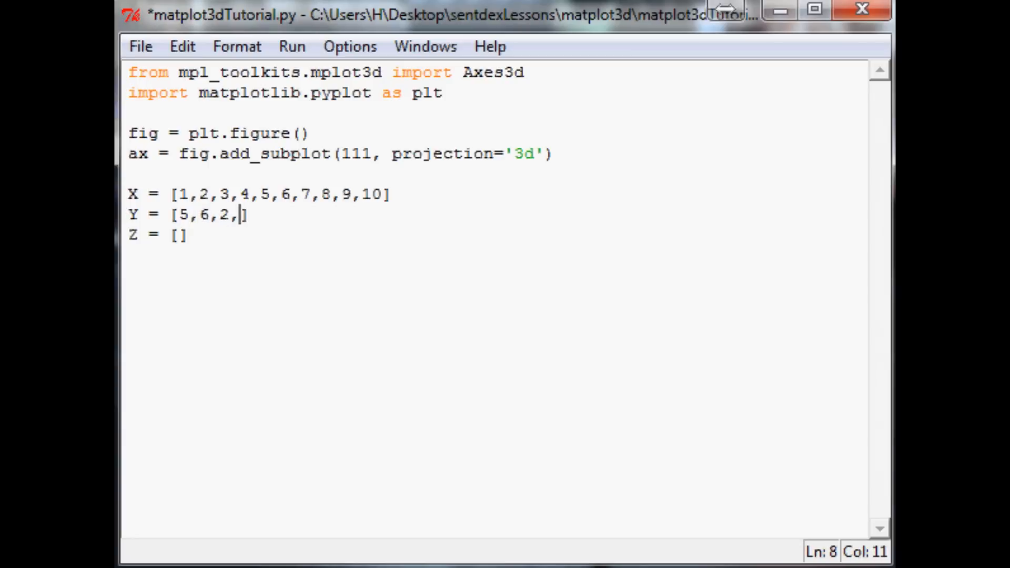
pyautogui.write('3,13,4,')
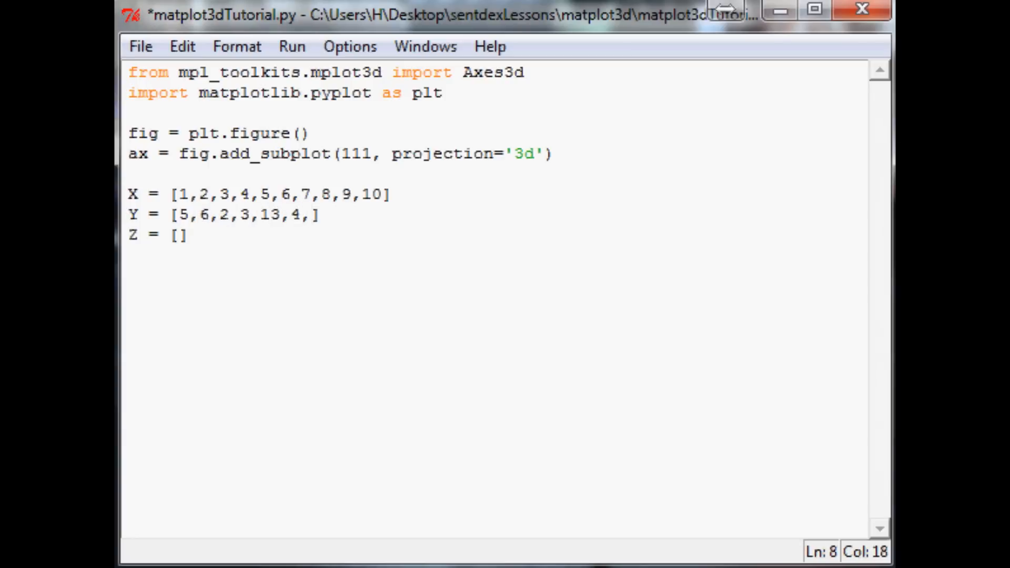
pyautogui.write('1,2,4,8')
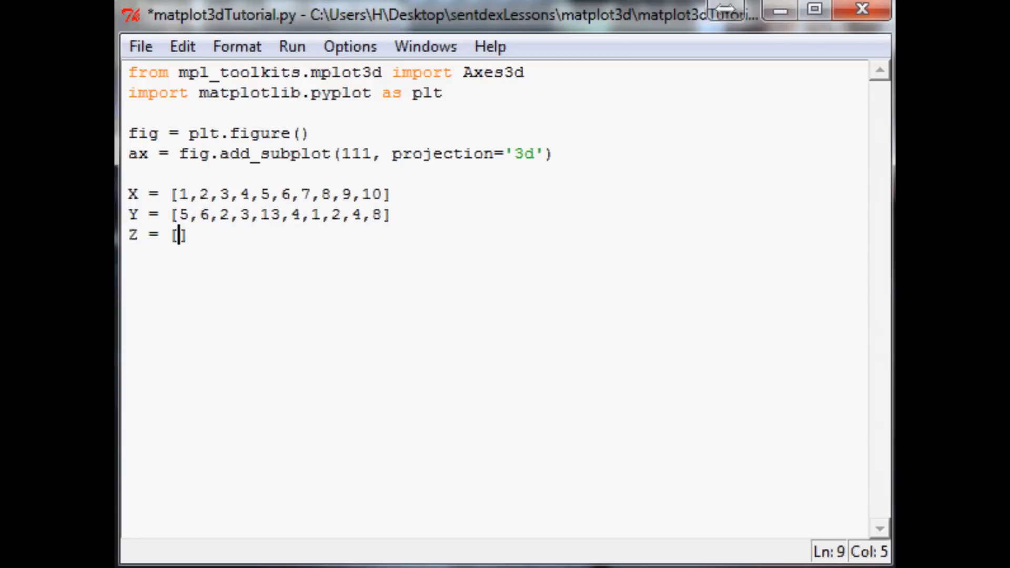
pyautogui.write('2,3')
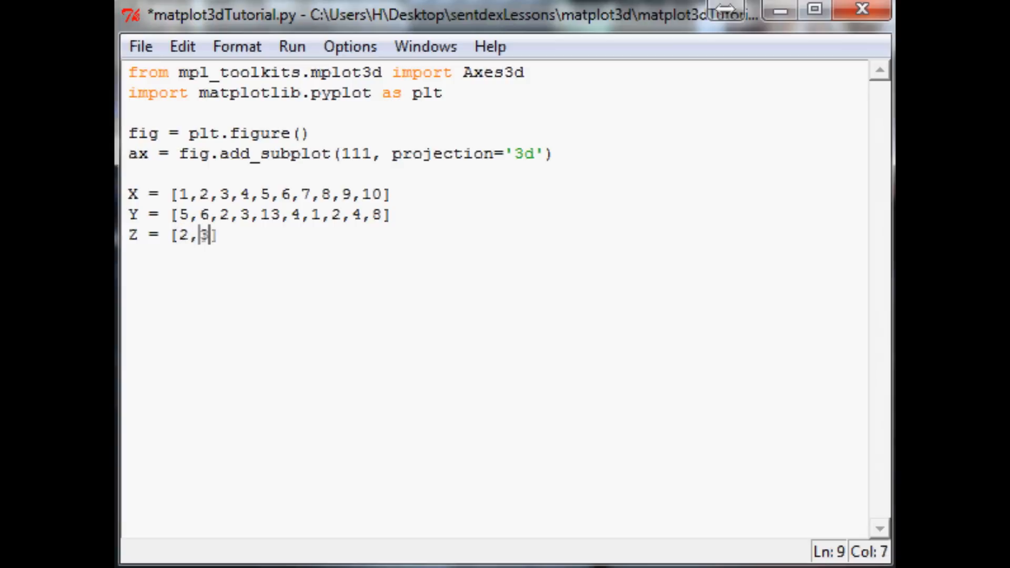
pyautogui.write('3,3,5,')
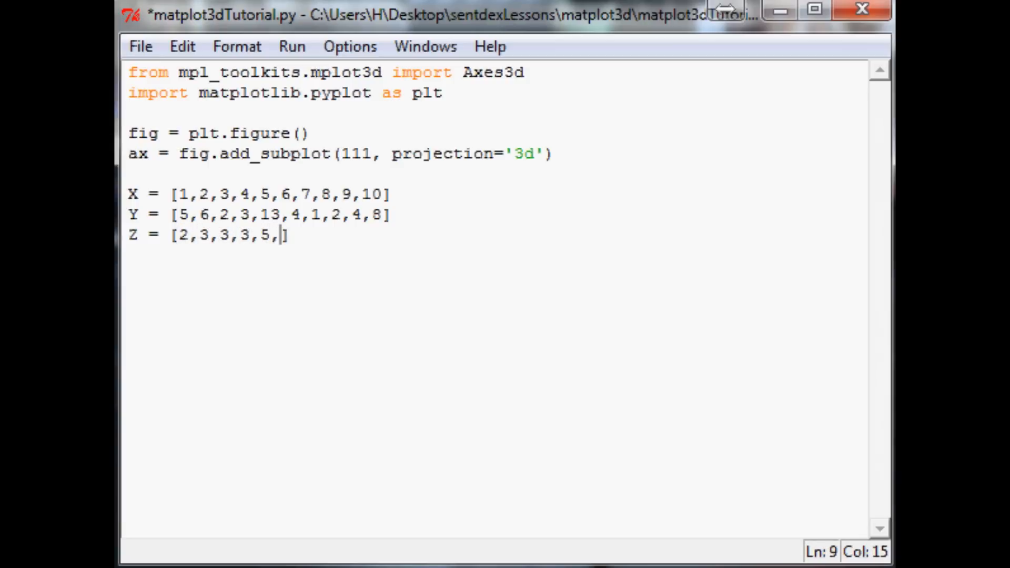
pyautogui.write('7,9,11,9,10')
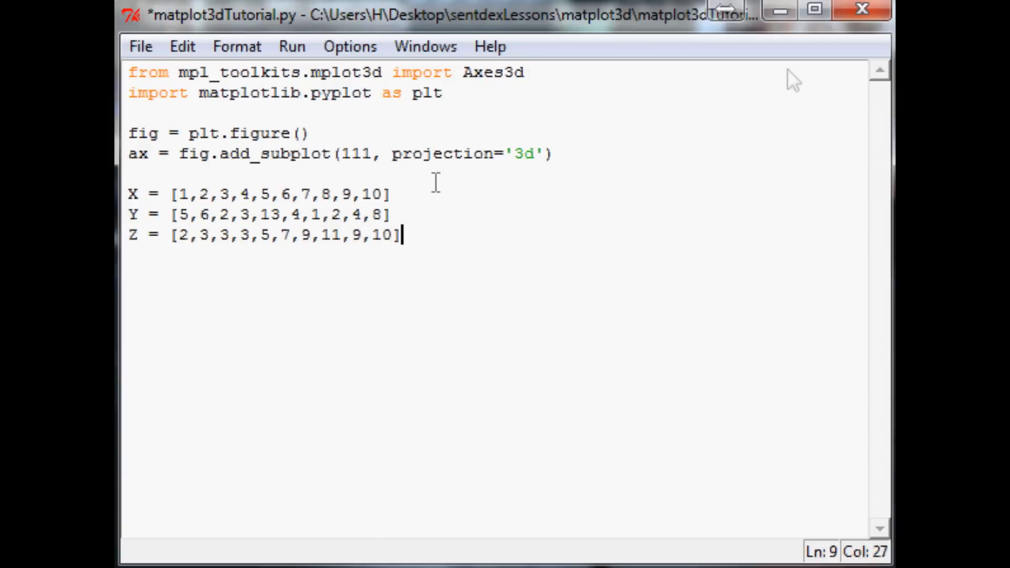
pyautogui.moveTo(327, 257)
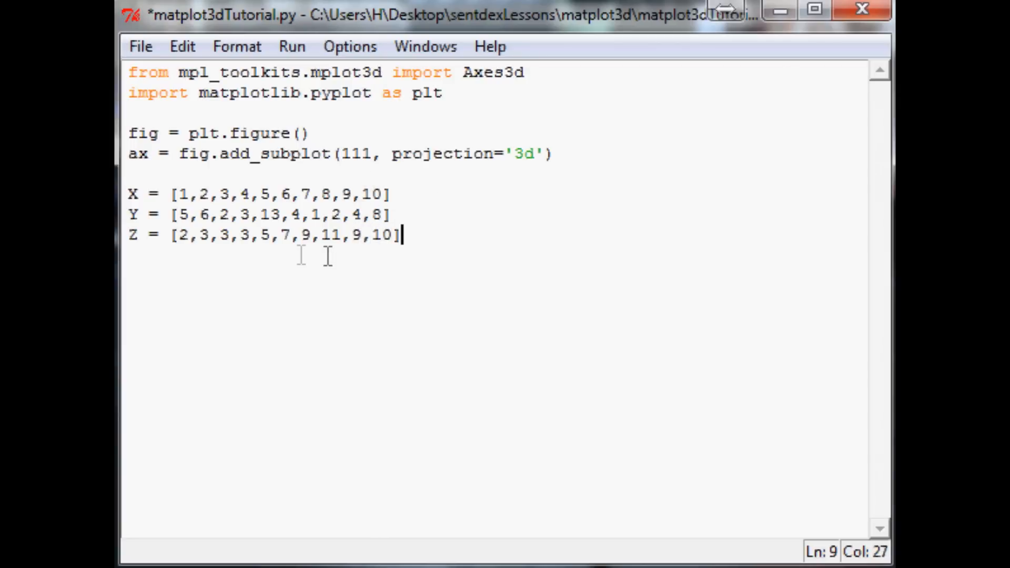
pyautogui.moveTo(448, 235)
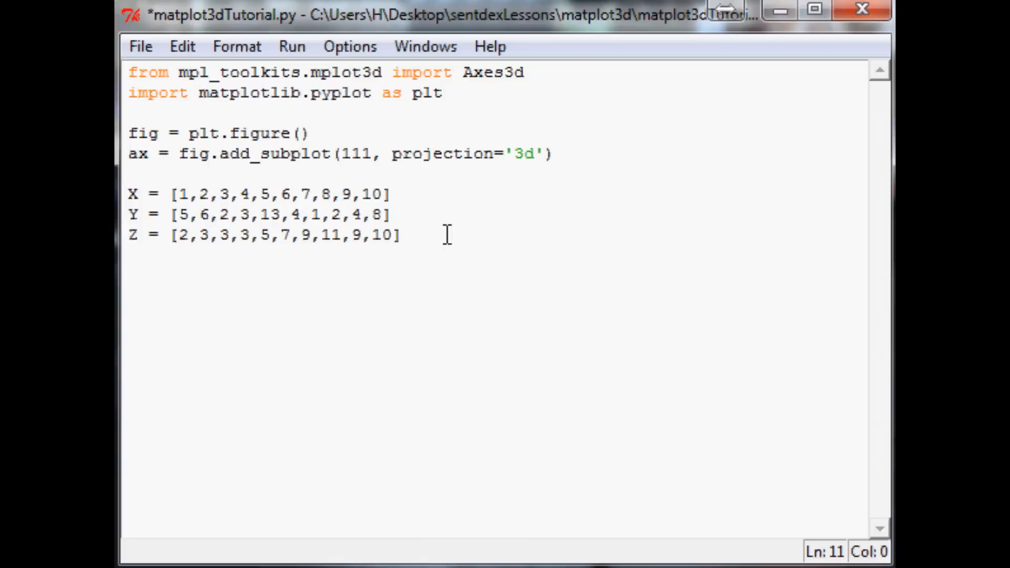
# Add ax.scatter(X, Y, Z, c='r', marker='o') to plot red circular markers.
pyautogui.write('ax.')
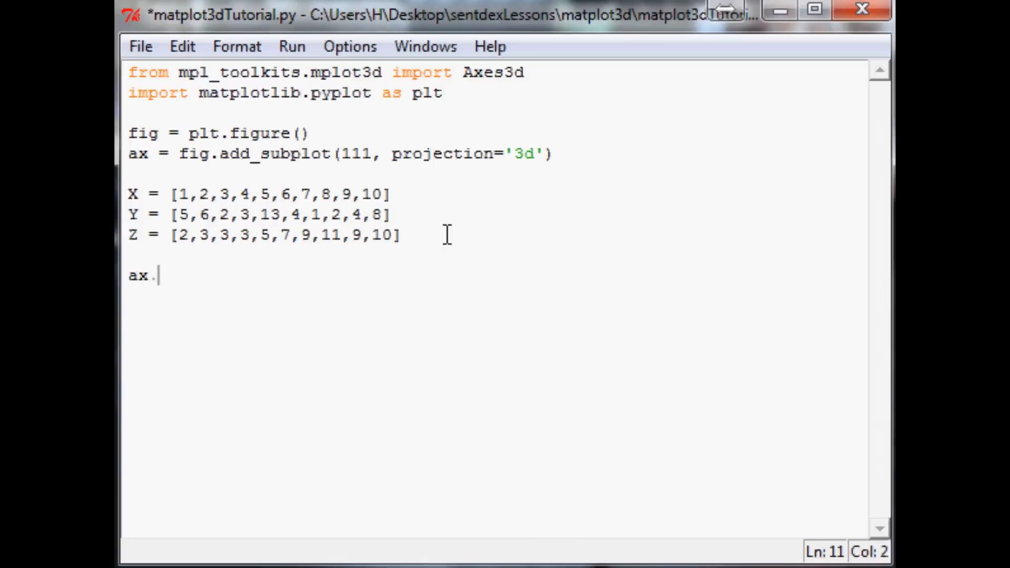
pyautogui.write('scatter()')
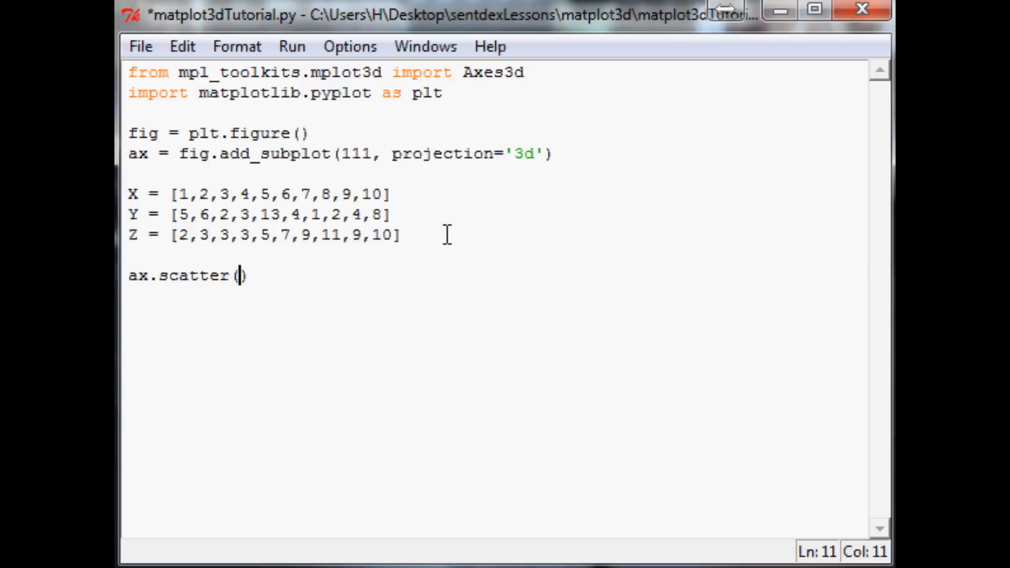
pyautogui.write('X, Y, Z')
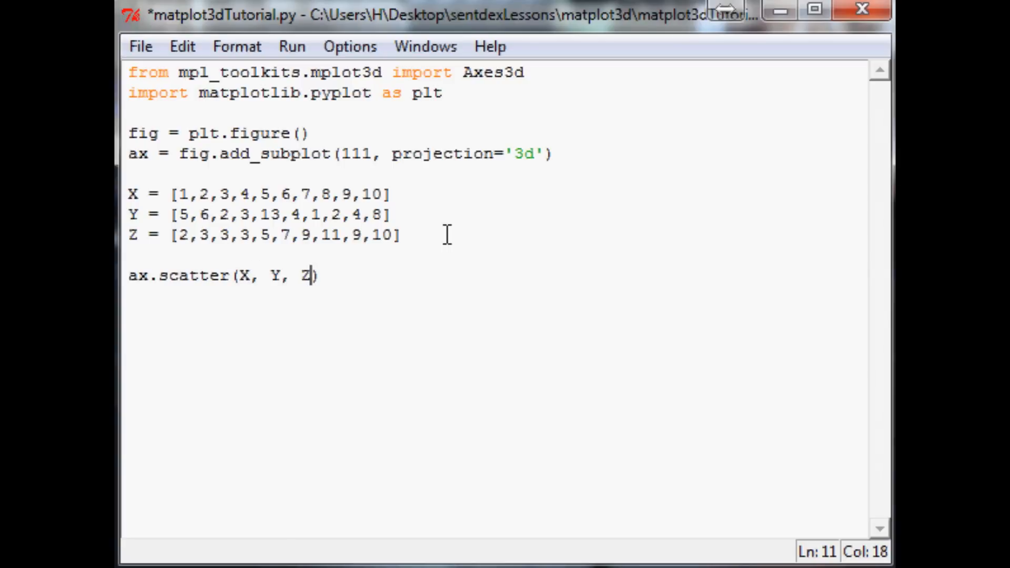
pyautogui.write(',')
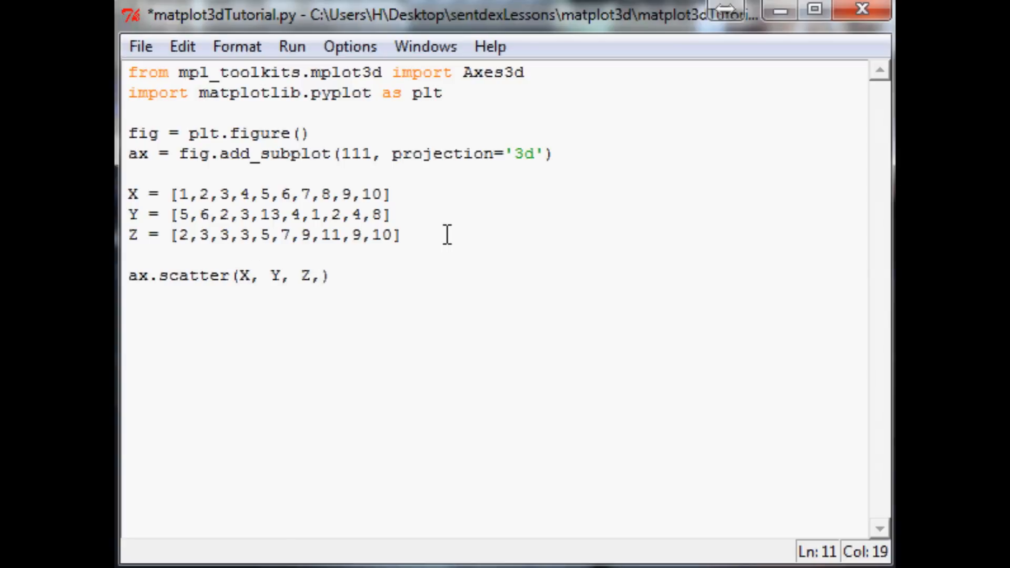
pyautogui.write('c=')
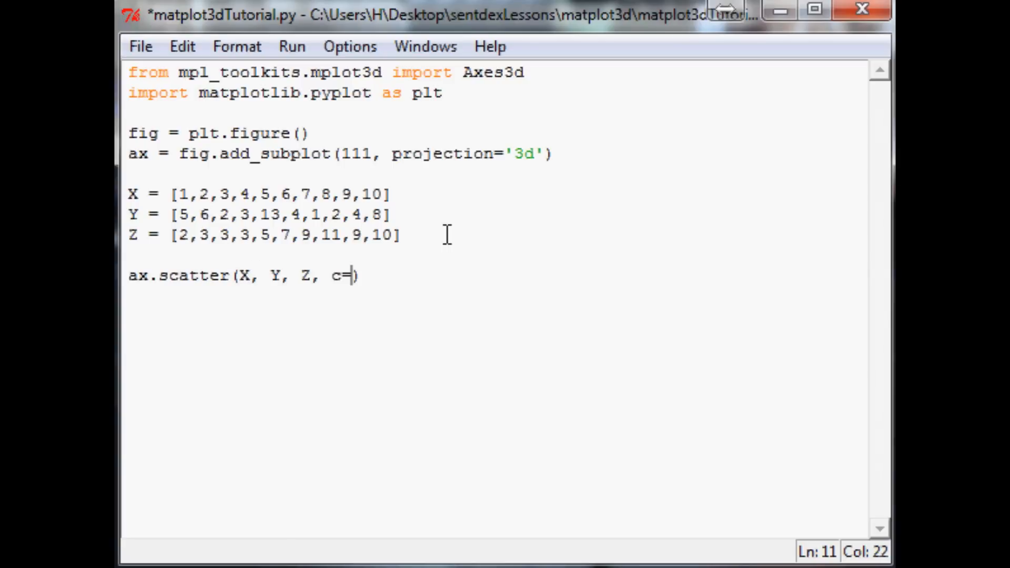
pyautogui.write("'r'")
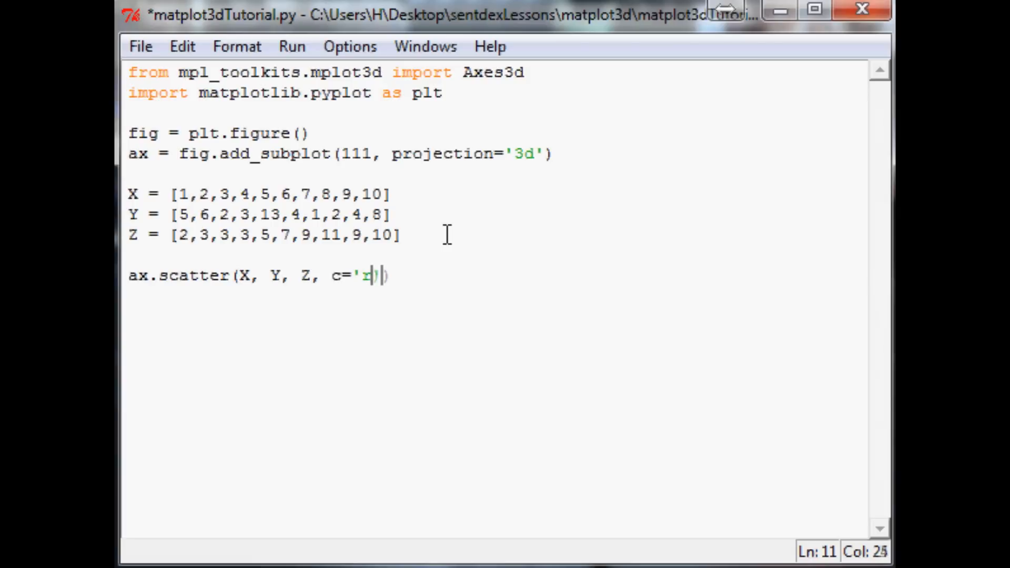
pyautogui.write(', marker')
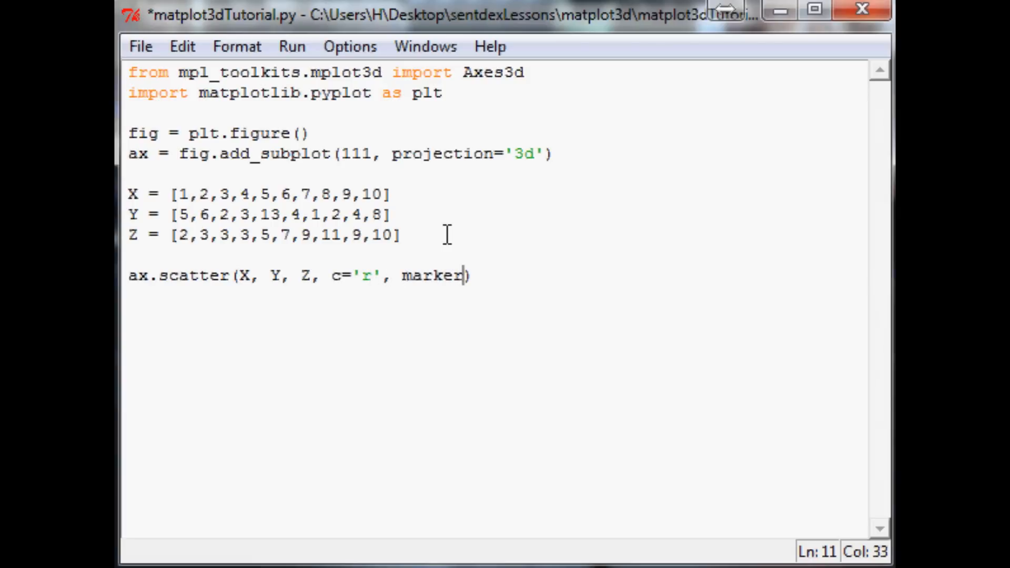
pyautogui.write("='o")
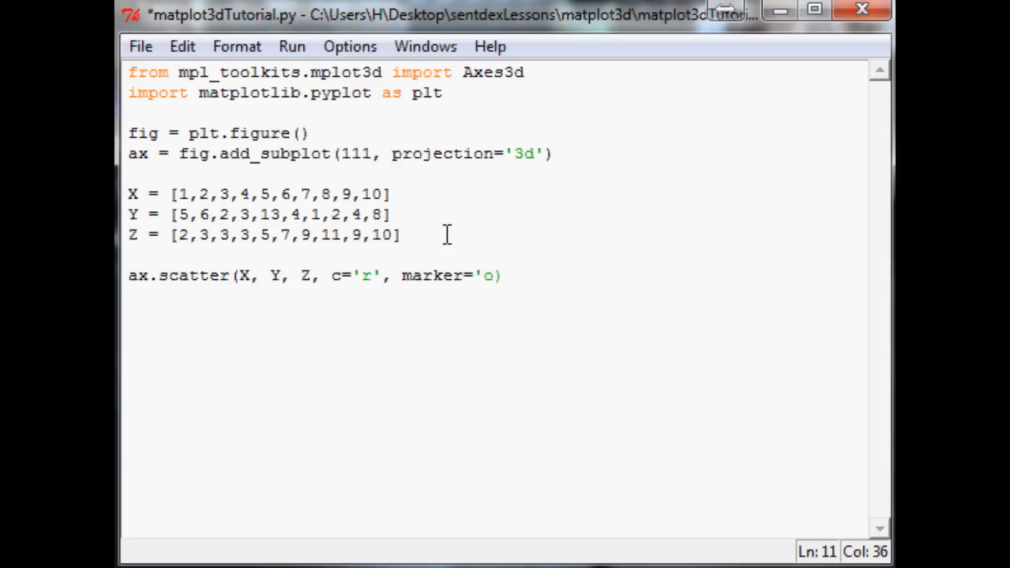
pyautogui.write("')")
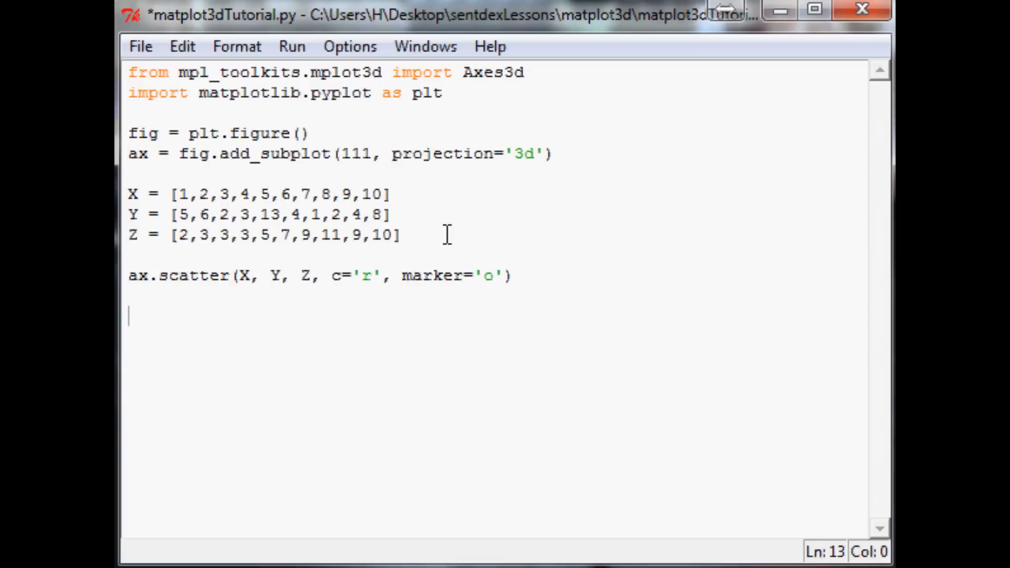
# Label the axes 'x axis', 'y axis', 'z axis' with set_xlabel/ylabel/zlabel and add plt.show().
pyautogui.write('ax.')
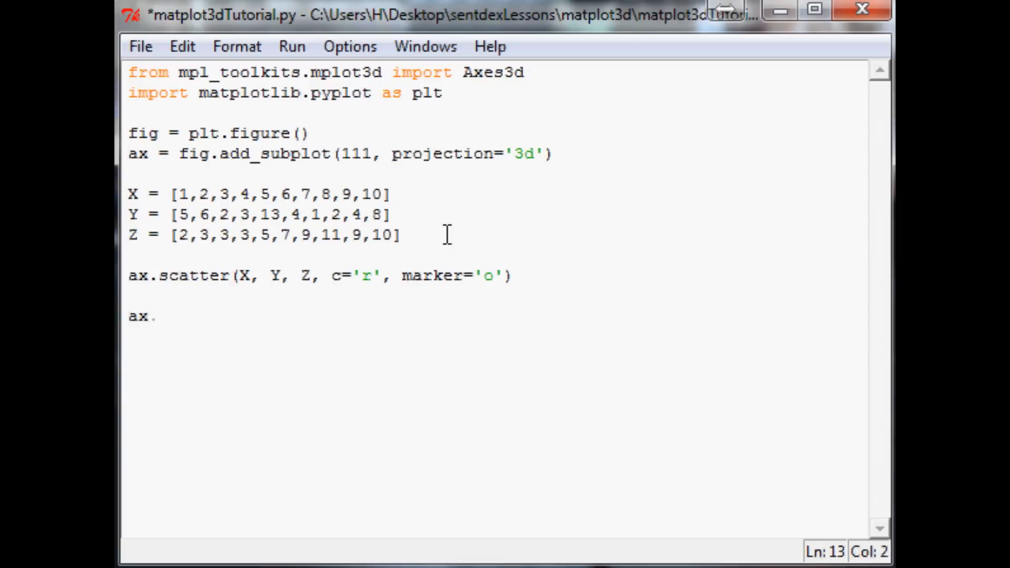
pyautogui.write('set_')
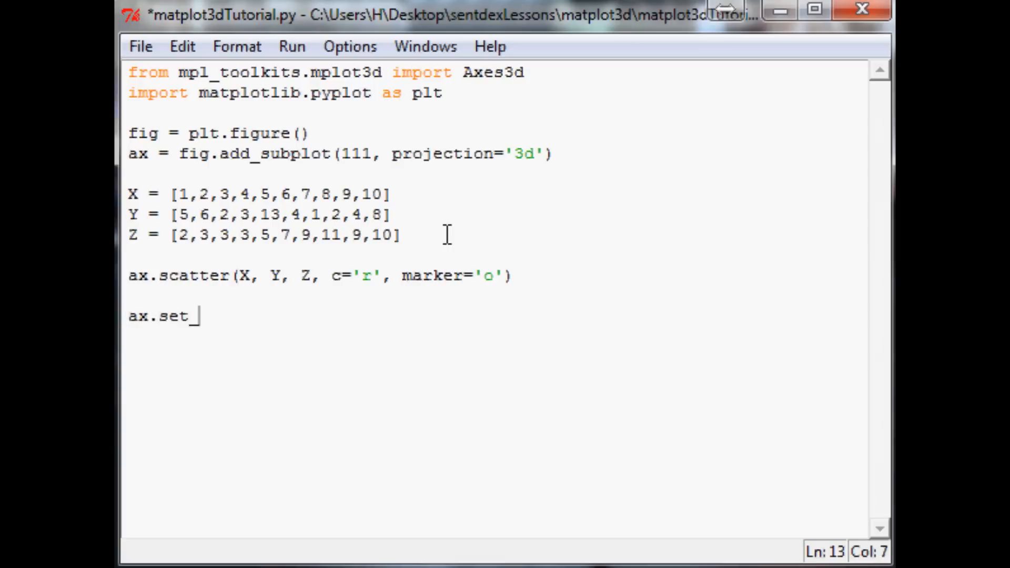
pyautogui.write('xlabel')
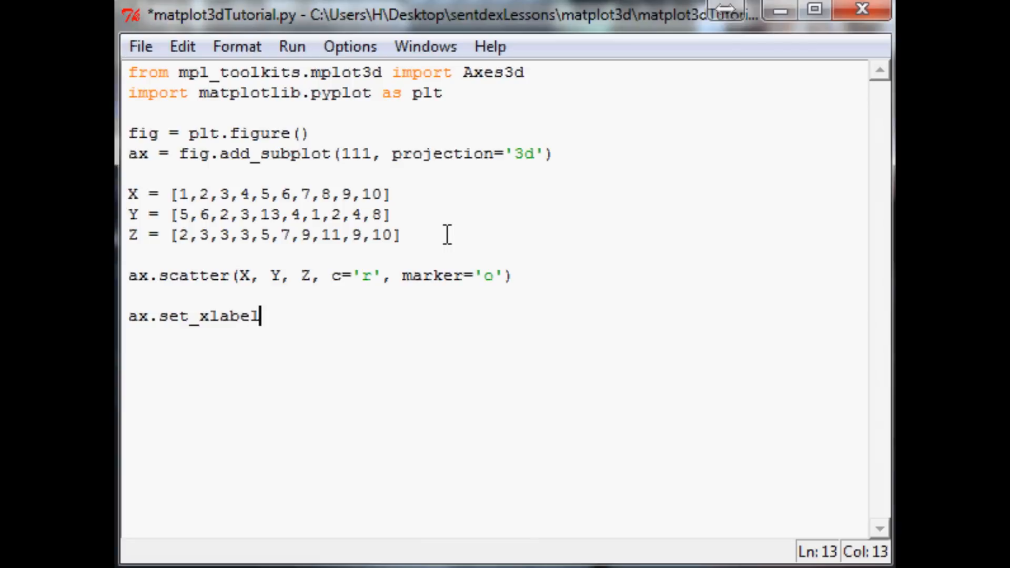
pyautogui.write("(')")
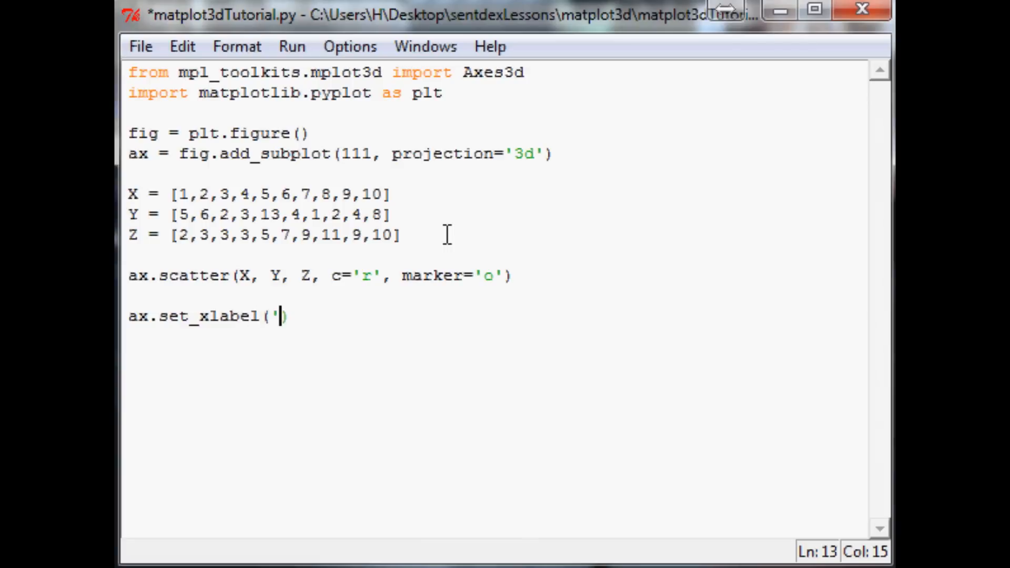
pyautogui.write("x axis'")
pyautogui.write('plt.')
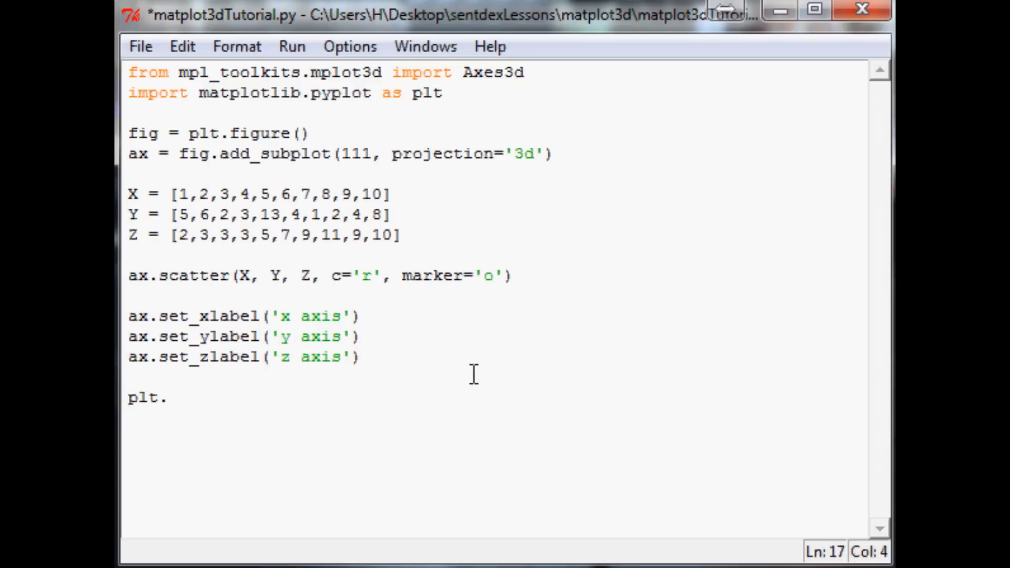
pyautogui.write('show()')
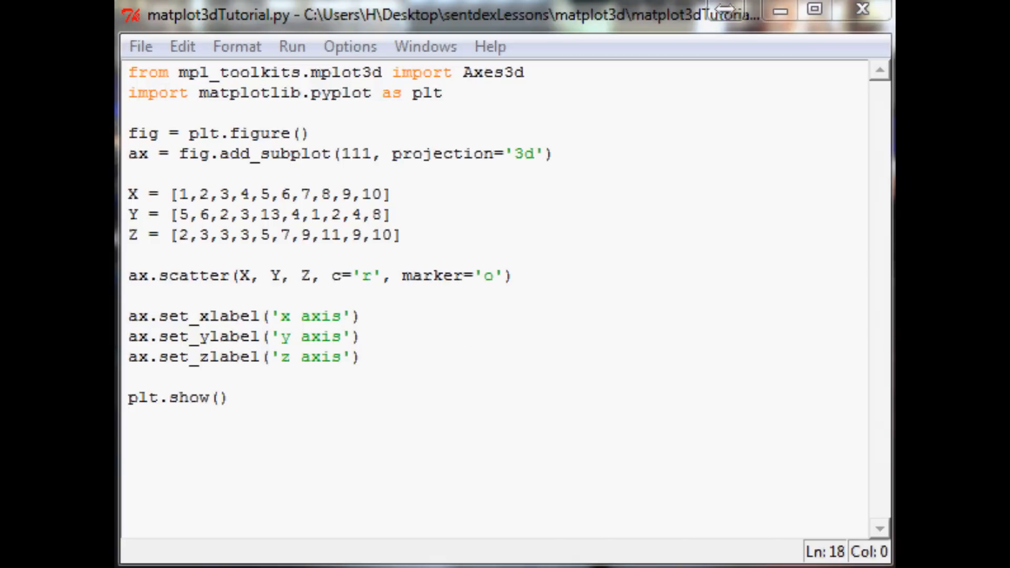
pyautogui.moveTo(683, 55)
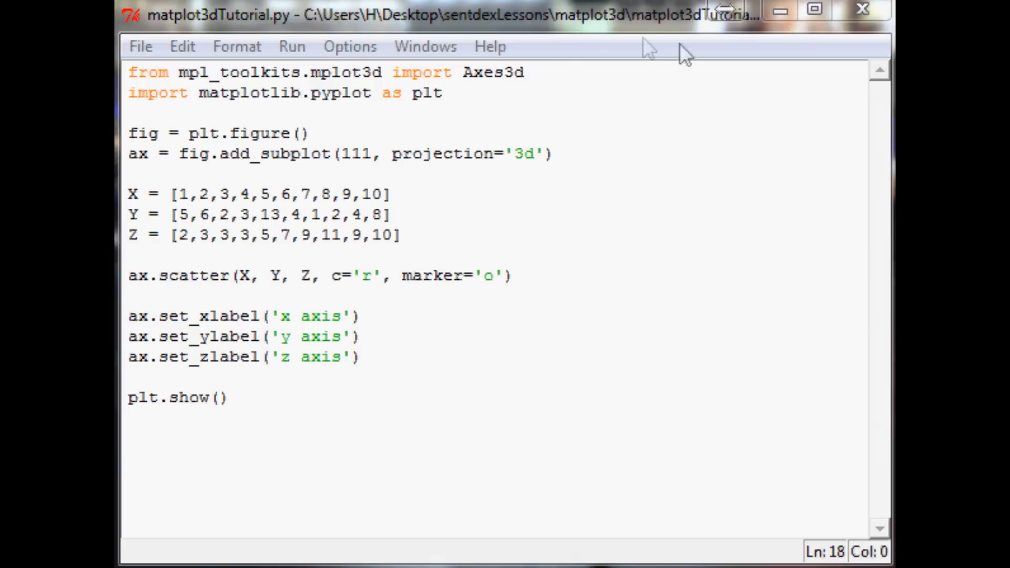
# Correct the import name to Axes3D and save the script with Ctrl+S.
pyautogui.click(522, 72)
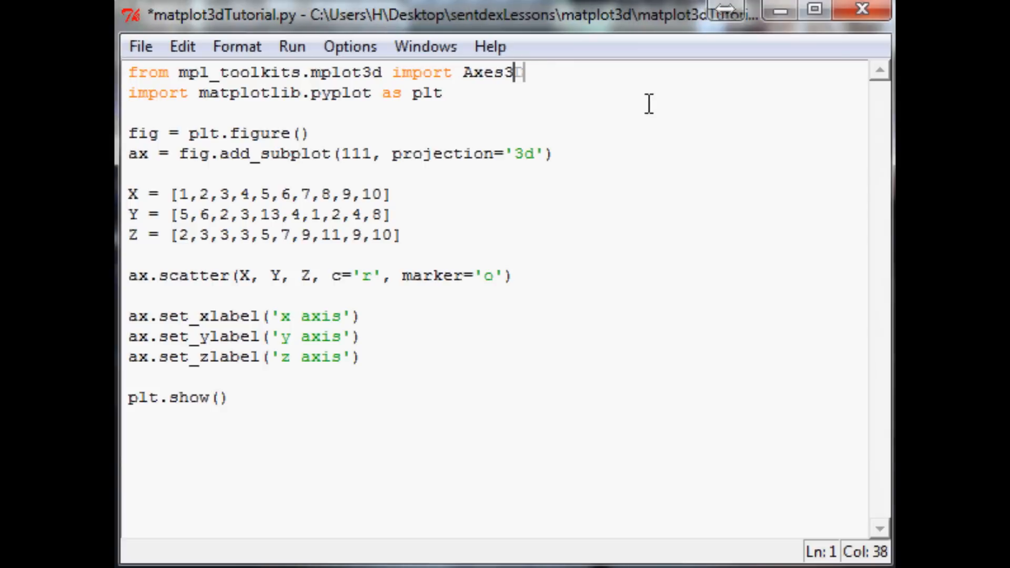
pyautogui.press('ctrl+s')
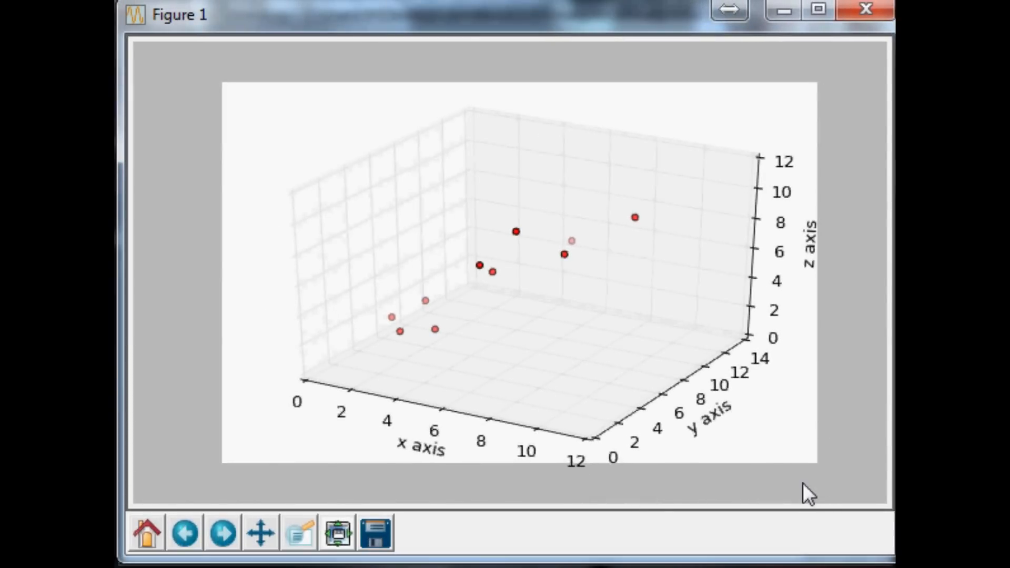
pyautogui.moveTo(509, 258)
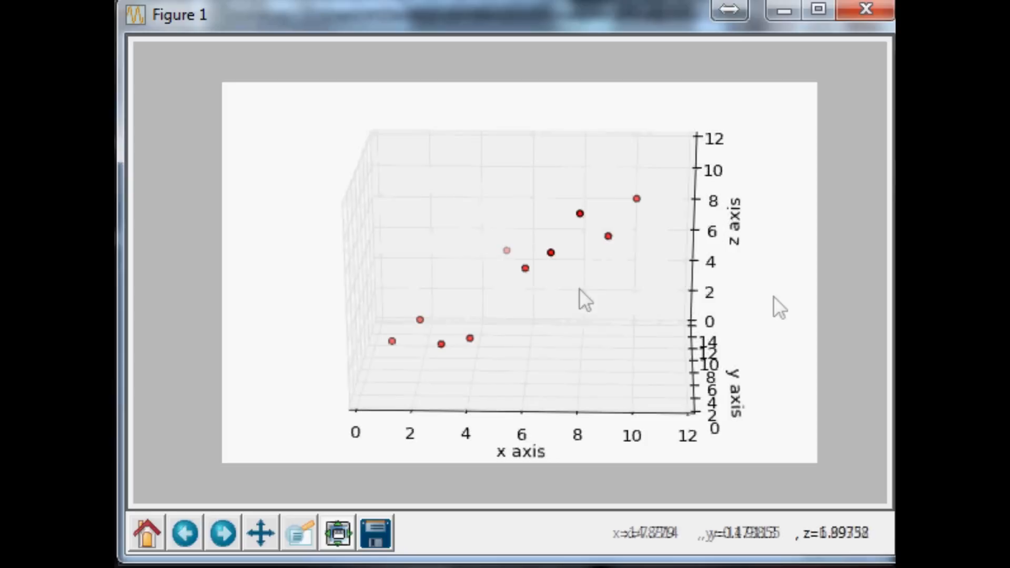
pyautogui.moveTo(747, 416)
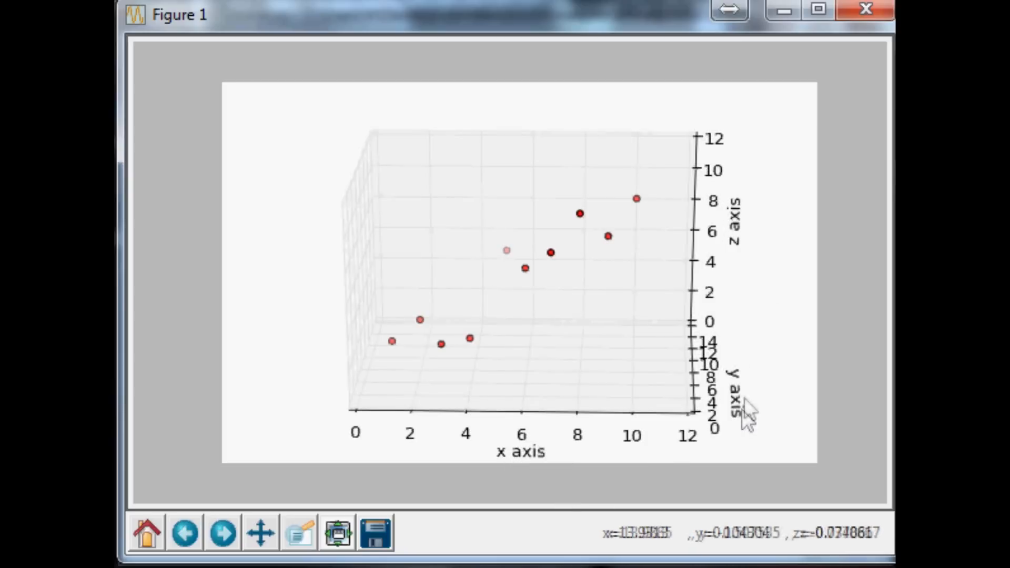
pyautogui.moveTo(651, 303)
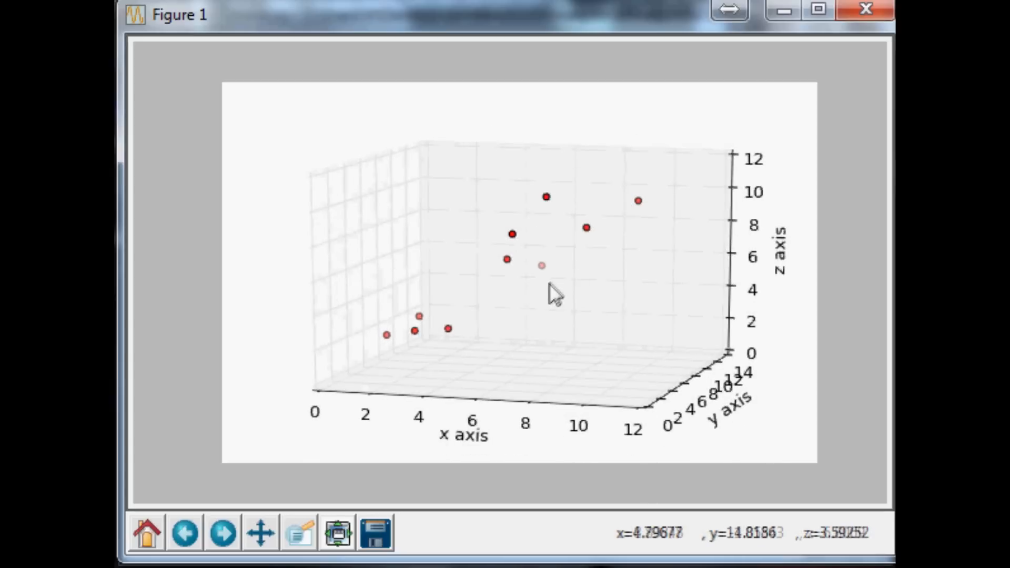
pyautogui.moveTo(557, 203)
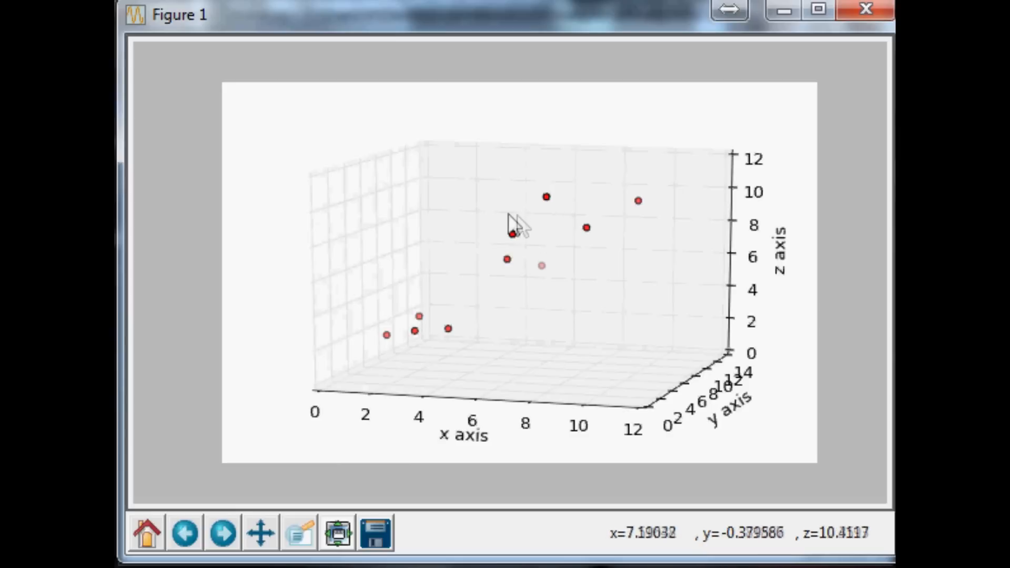
pyautogui.moveTo(553, 215)
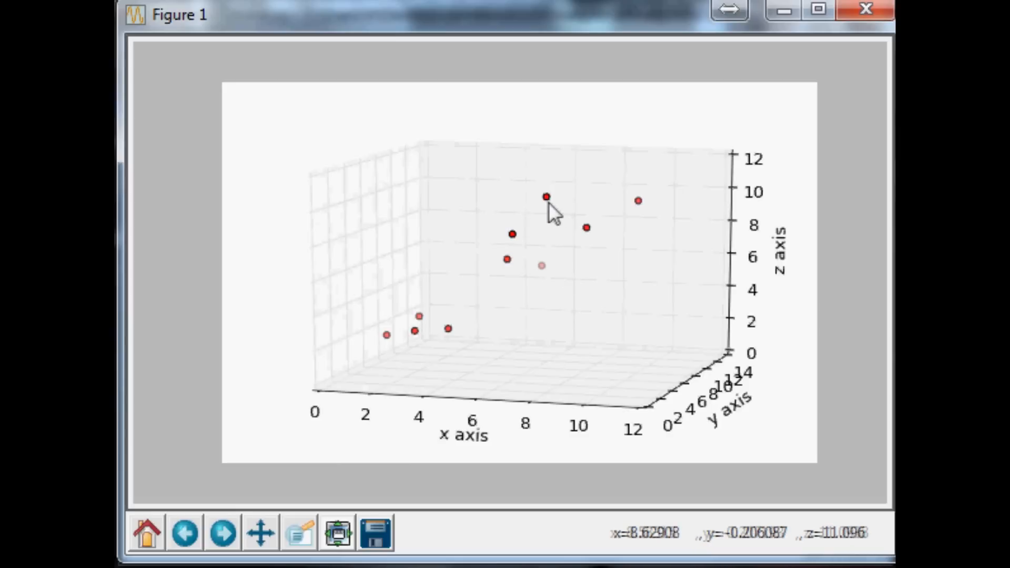
pyautogui.moveTo(552, 232)
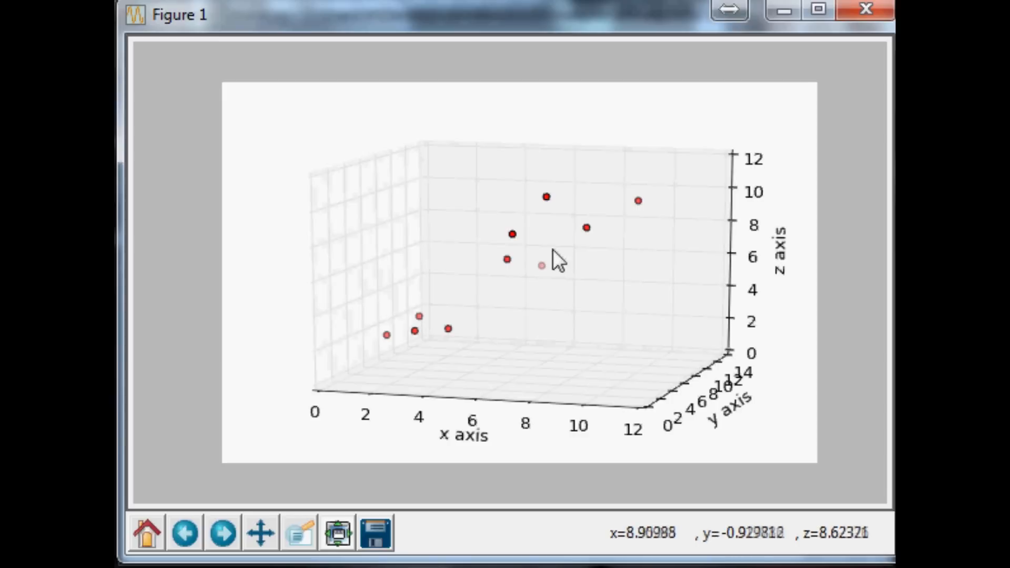
pyautogui.moveTo(574, 283)
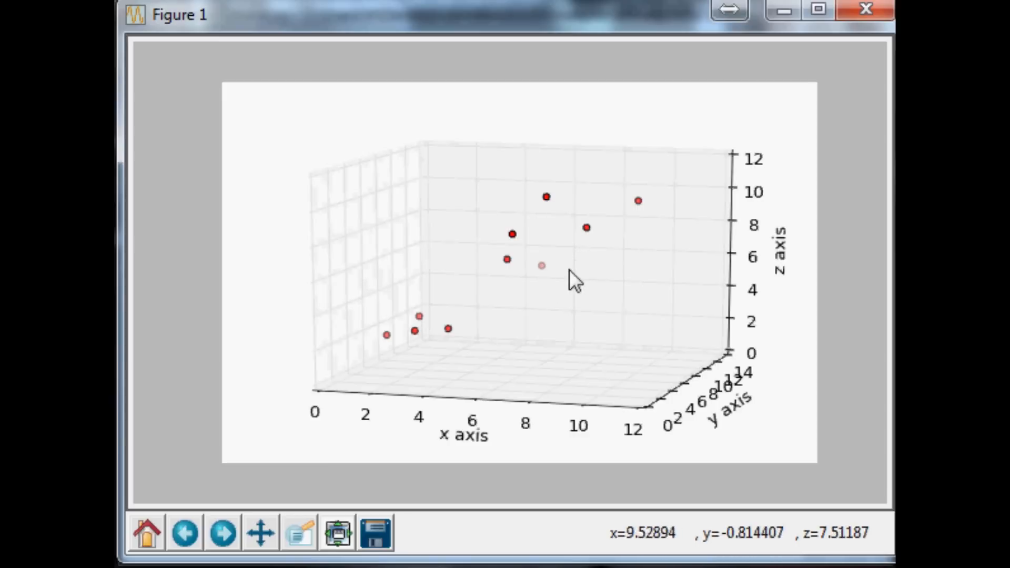
pyautogui.moveTo(547, 209)
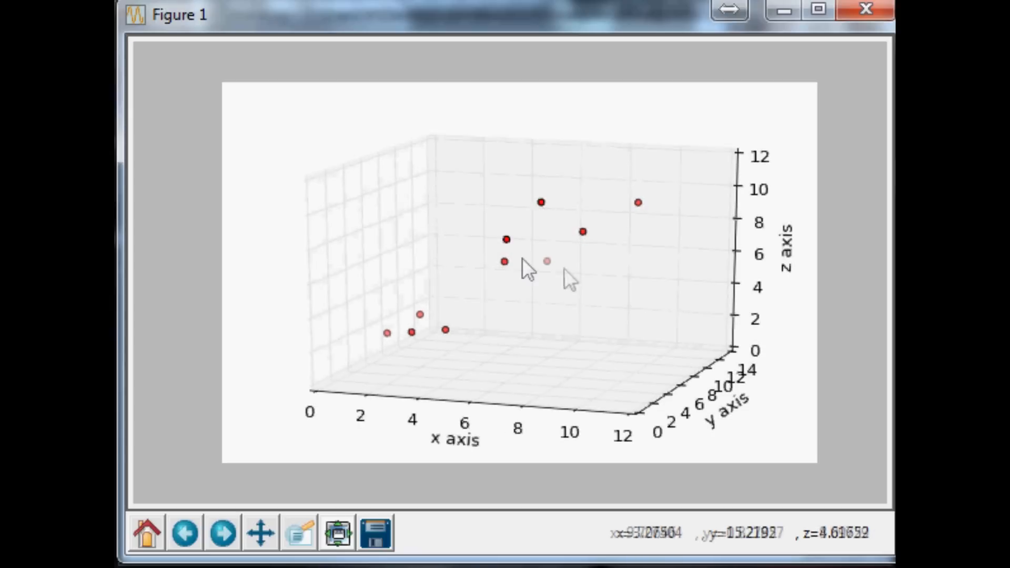
pyautogui.moveTo(544, 235)
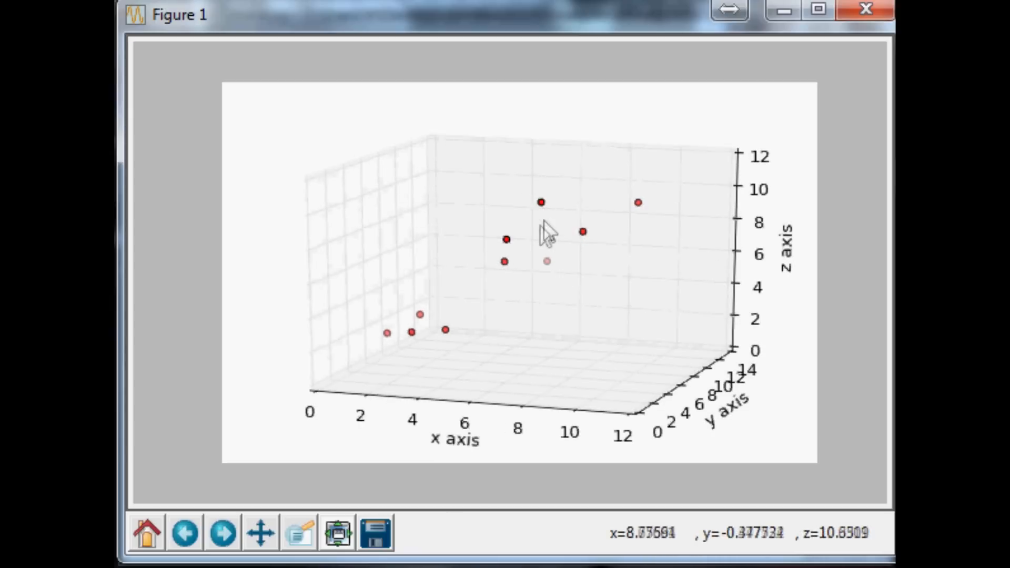
pyautogui.moveTo(550, 273)
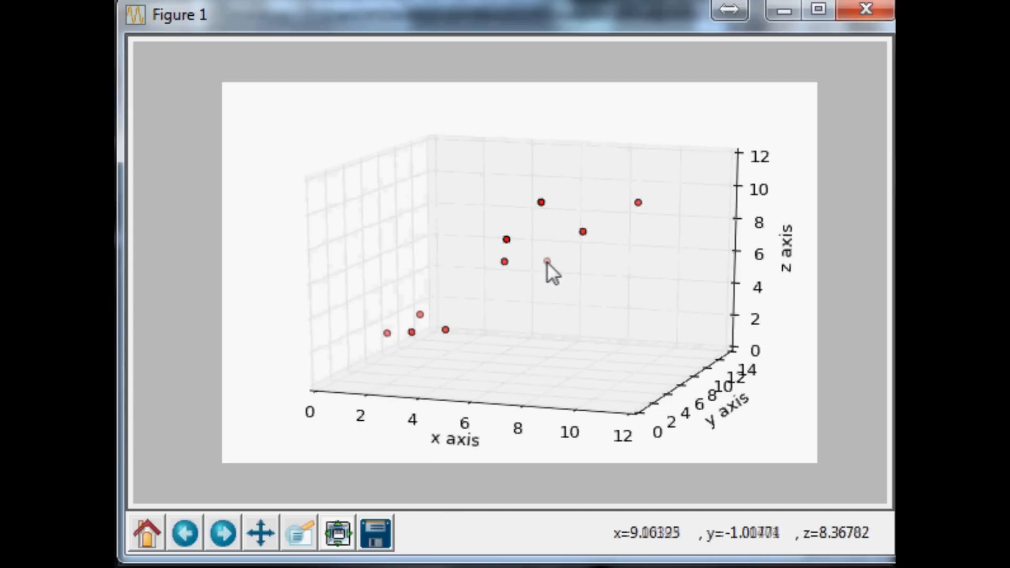
pyautogui.moveTo(509, 254)
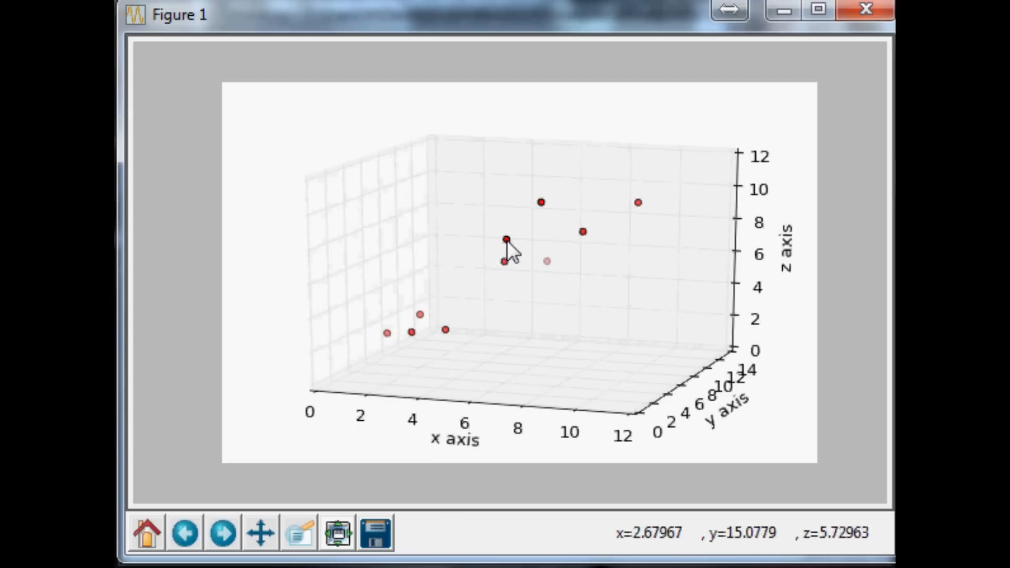
pyautogui.moveTo(656, 310)
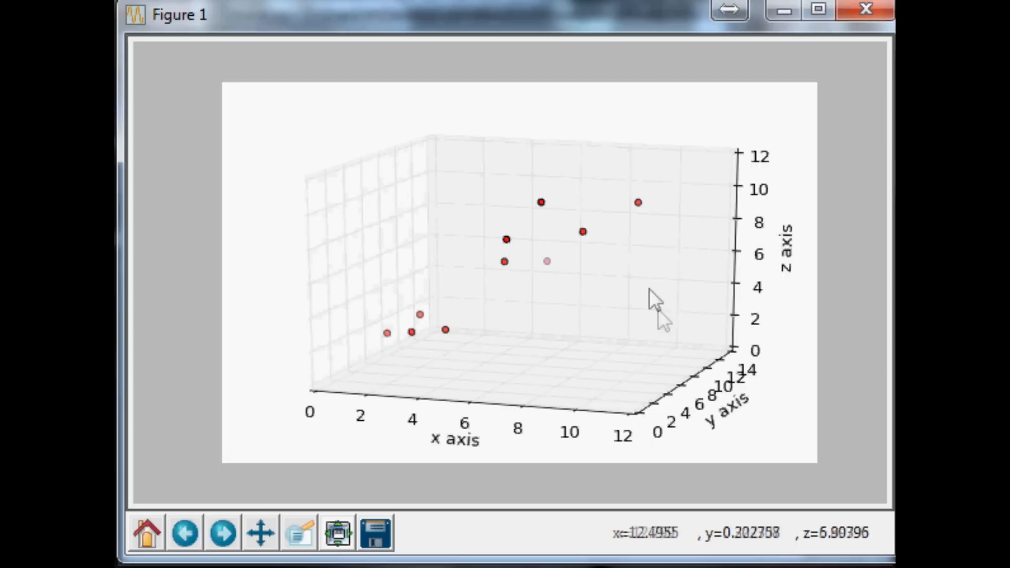
pyautogui.moveTo(567, 274)
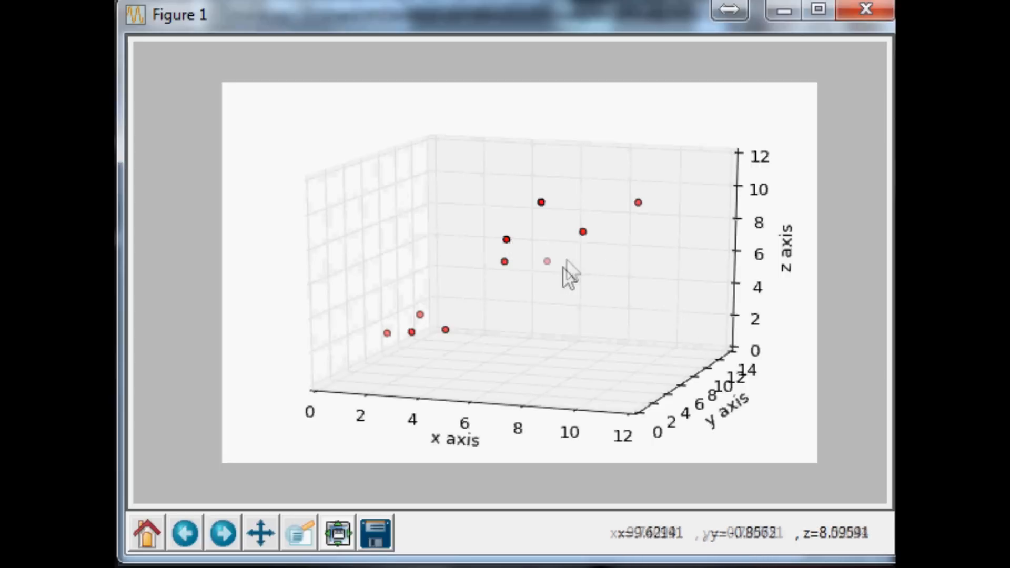
pyautogui.moveTo(506, 273)
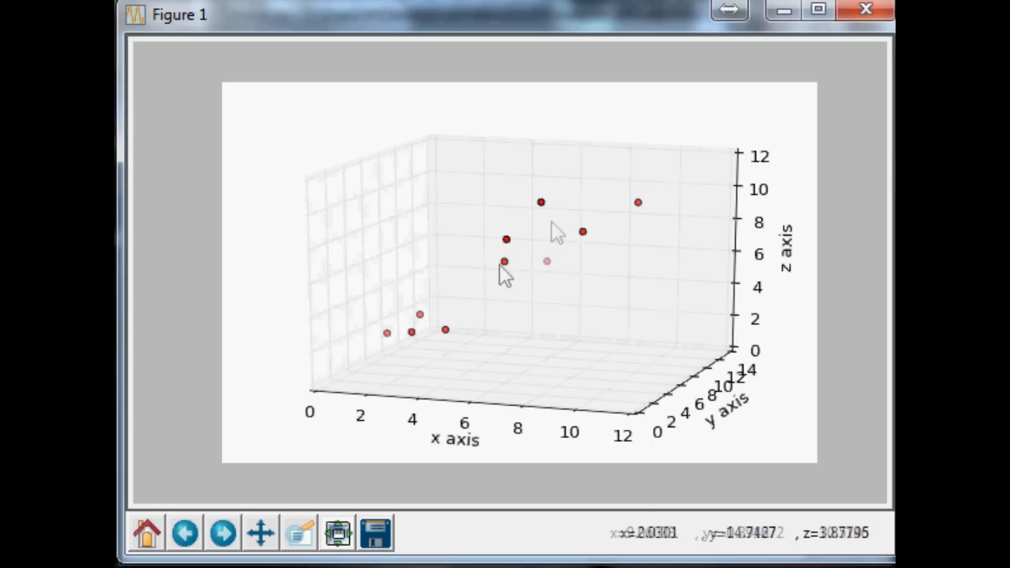